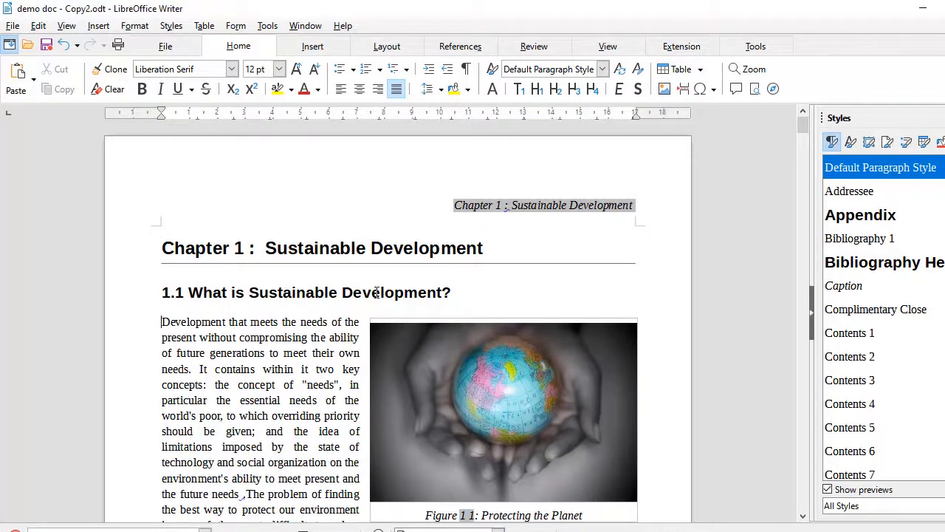
pyautogui.moveTo(162, 252)
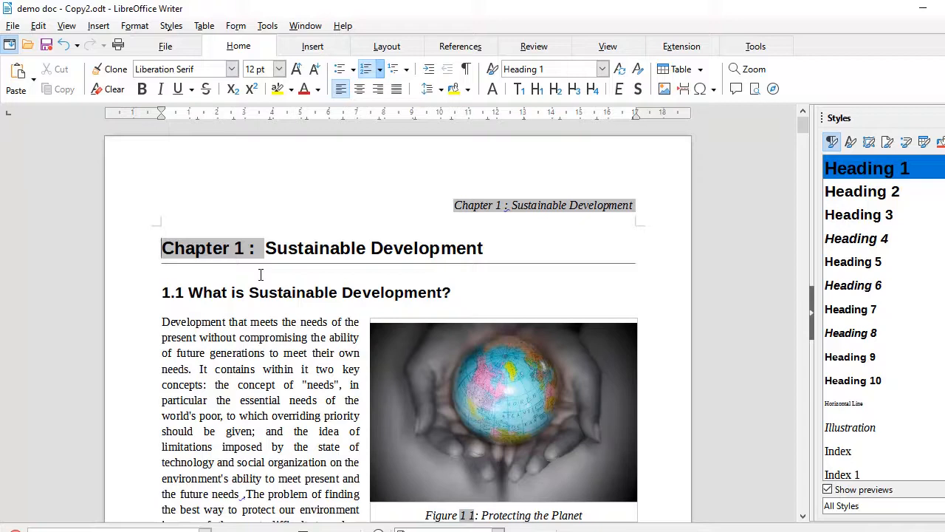
# Step: Add an empty heading paragraph above the first chapter heading, making it Chapter 2
pyautogui.click(298, 248)
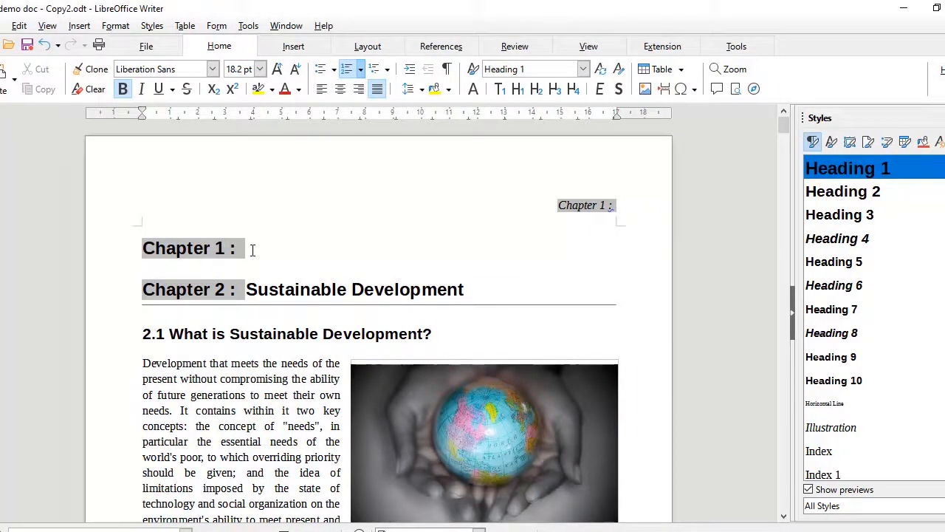
pyautogui.moveTo(584, 69)
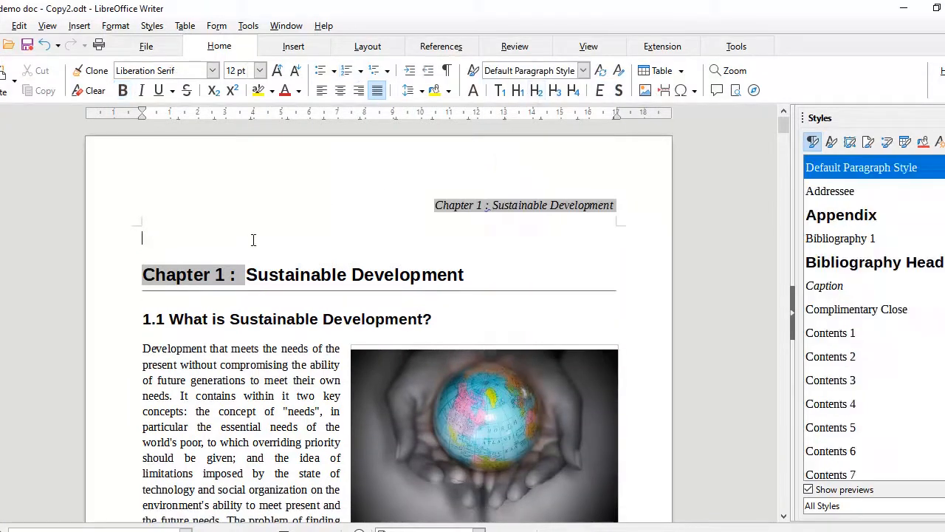
pyautogui.moveTo(338, 241)
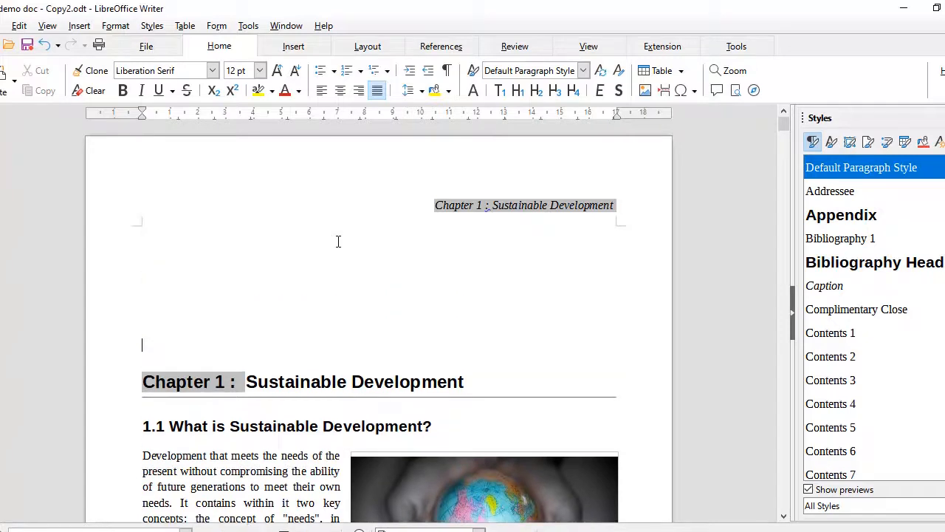
# Step: Set the empty line to Default Paragraph Style and add blank paragraphs pushing Chapter 1 down
pyautogui.scroll(-3)
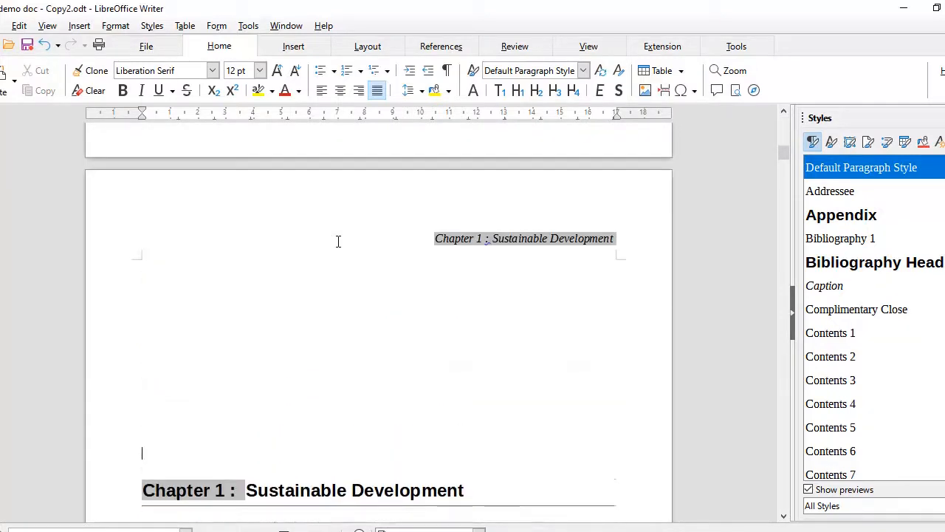
pyautogui.scroll(-3)
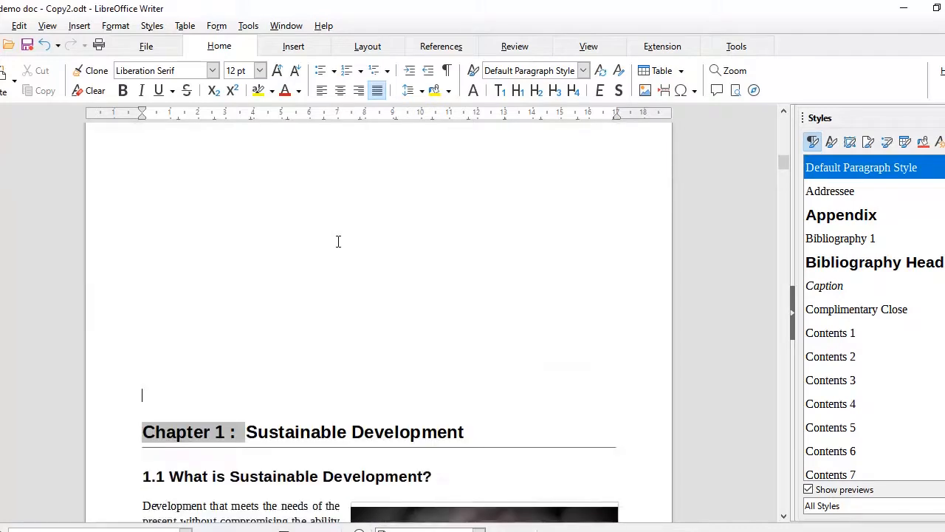
pyautogui.scroll(3)
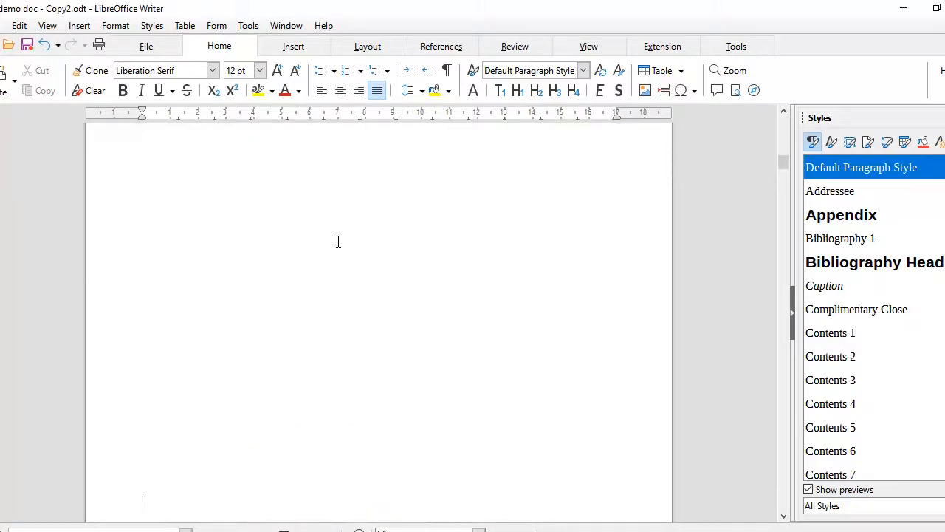
pyautogui.scroll(-3)
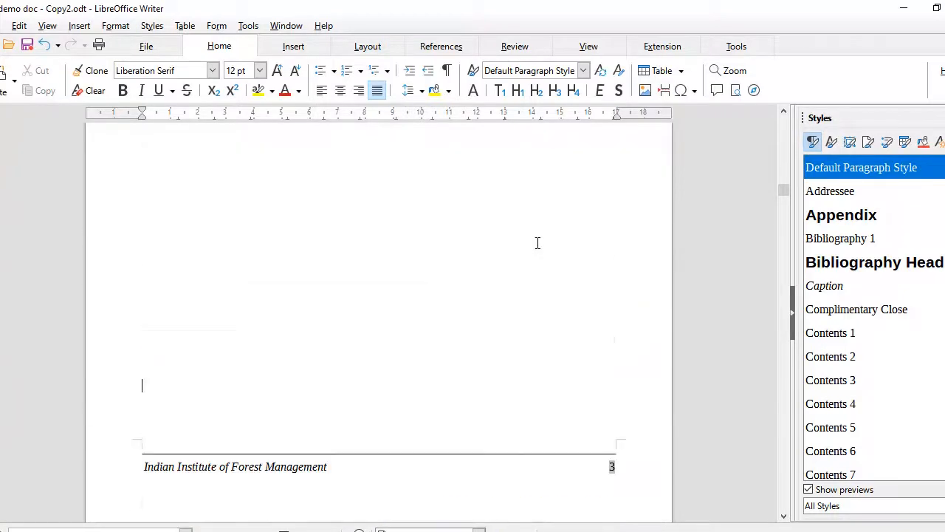
pyautogui.scroll(-3)
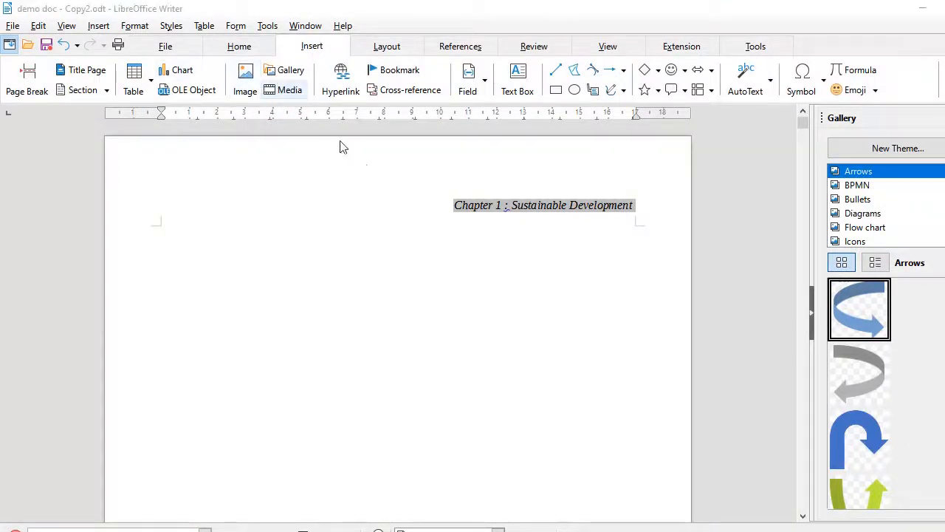
# Step: Insert the cover.png image at the start of the document
pyautogui.click(245, 78)
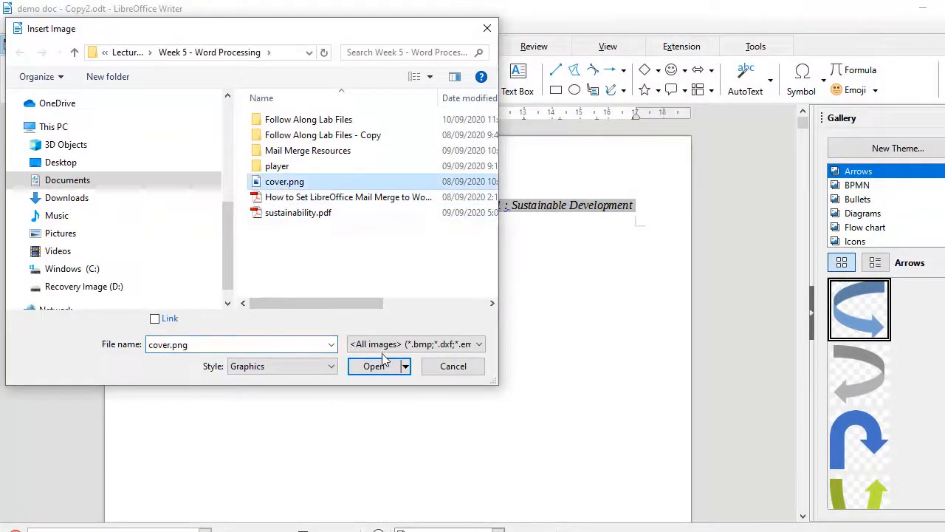
pyautogui.click(375, 365)
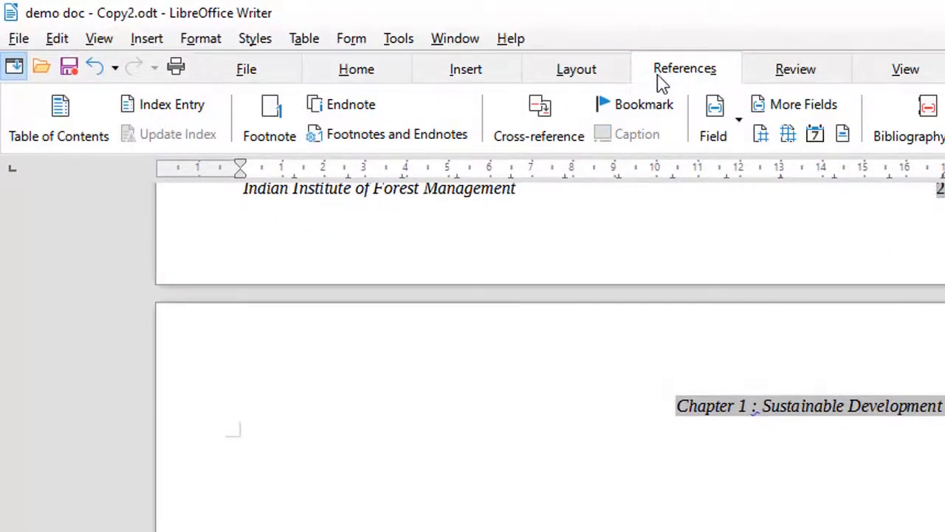
pyautogui.moveTo(60, 110)
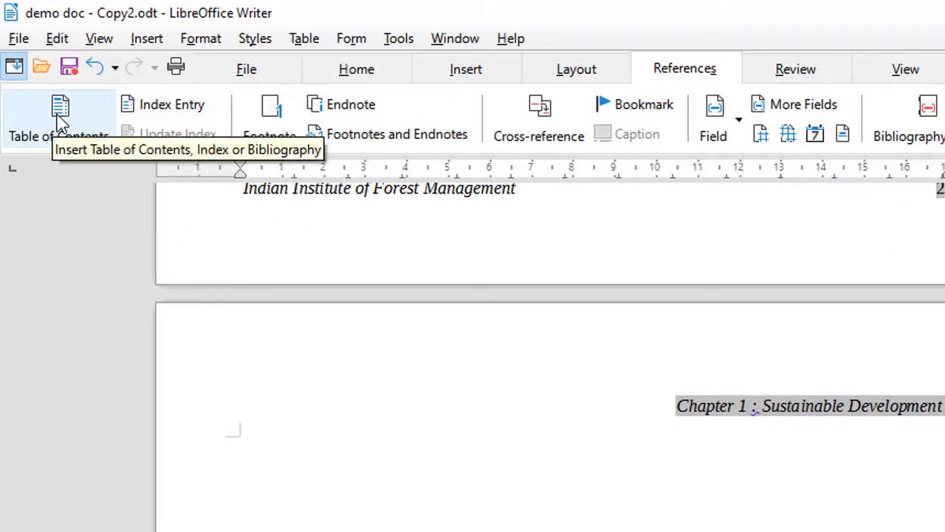
# Step: Generate a Table of Contents with default settings, listing chapters, sections and page numbers
pyautogui.click(59, 118)
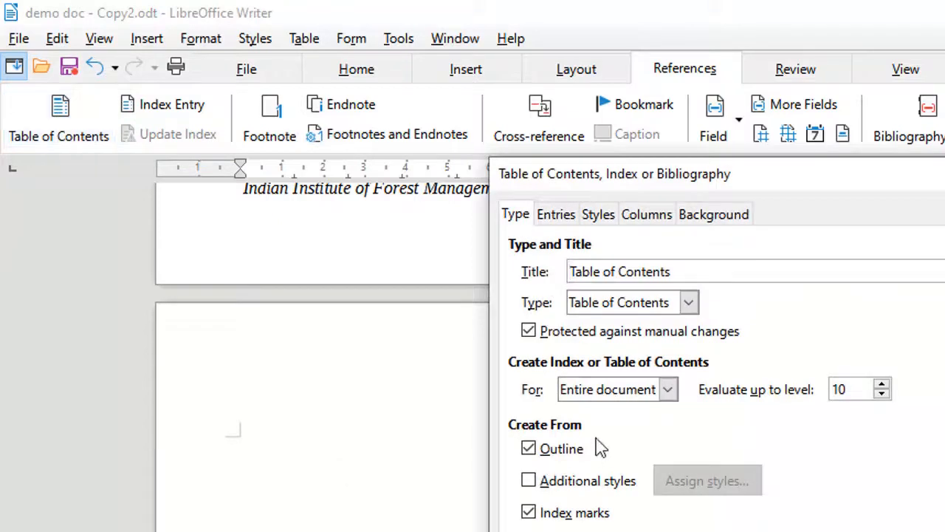
pyautogui.moveTo(575, 316)
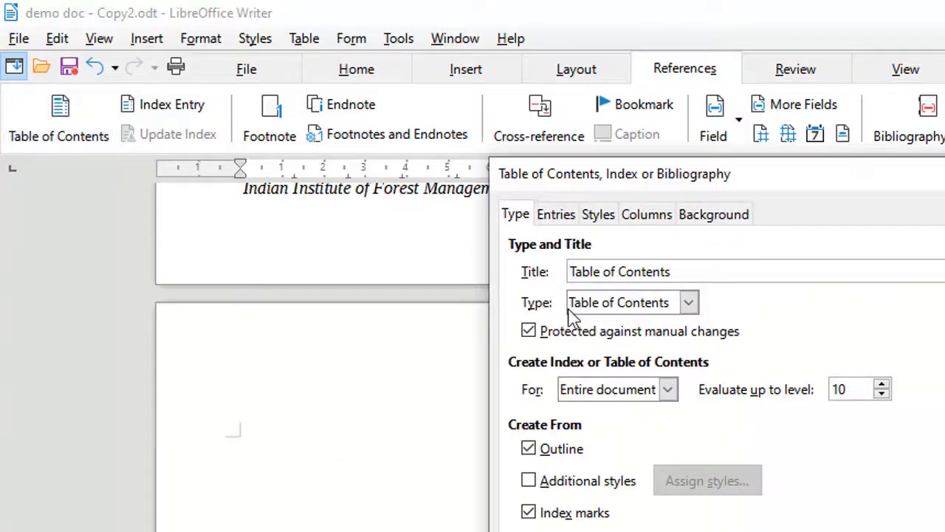
pyautogui.moveTo(688, 302)
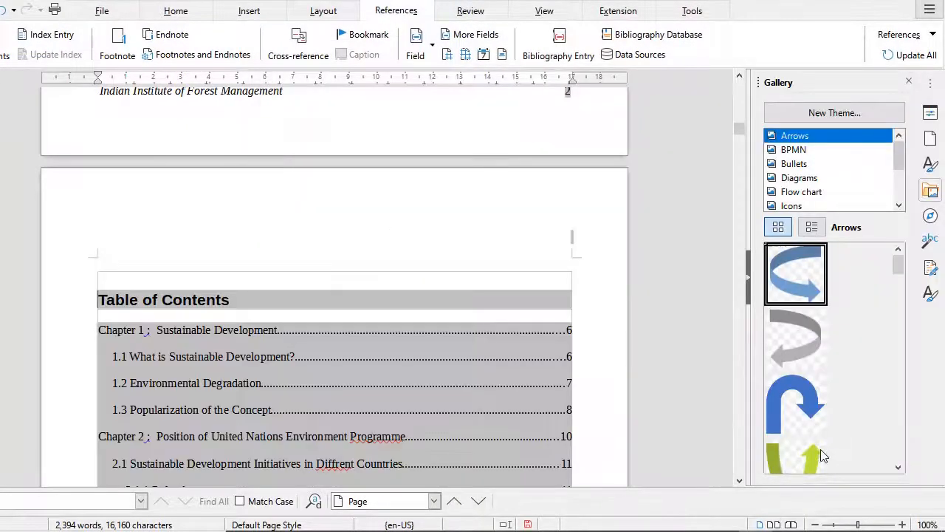
pyautogui.scroll(-3)
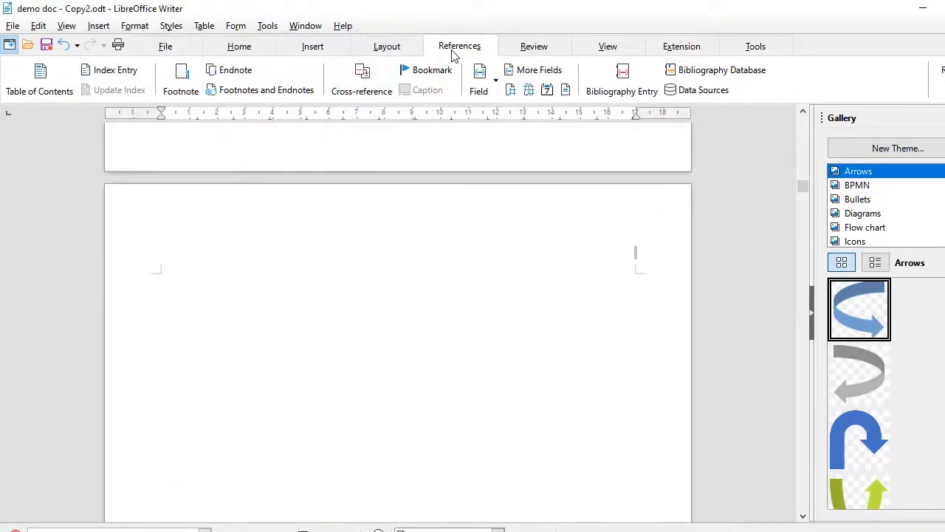
pyautogui.moveTo(94, 66)
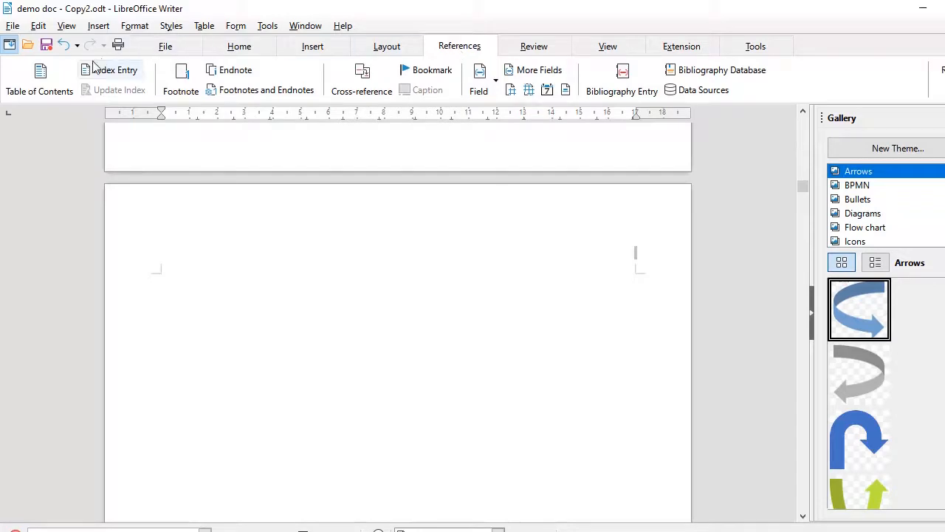
# Step: Insert an index of type Table of Figures listing the four figures
pyautogui.click(39, 78)
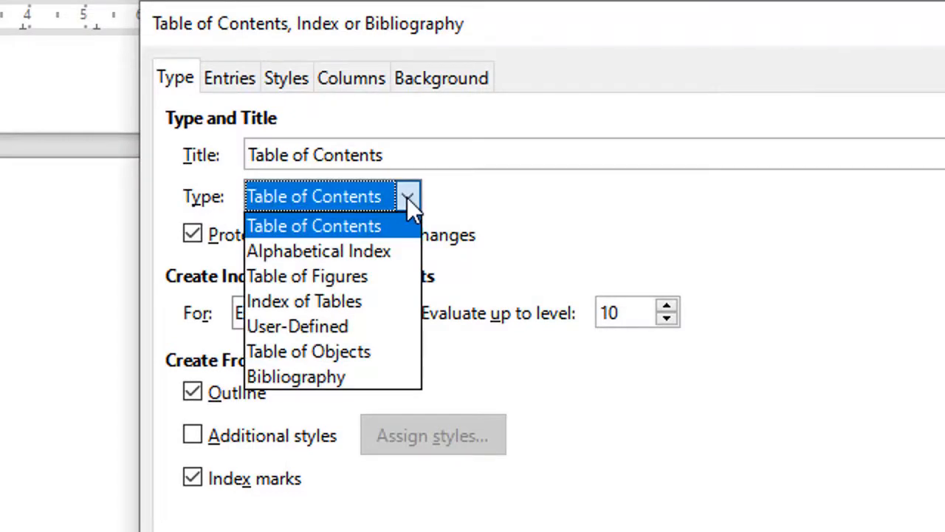
pyautogui.moveTo(307, 276)
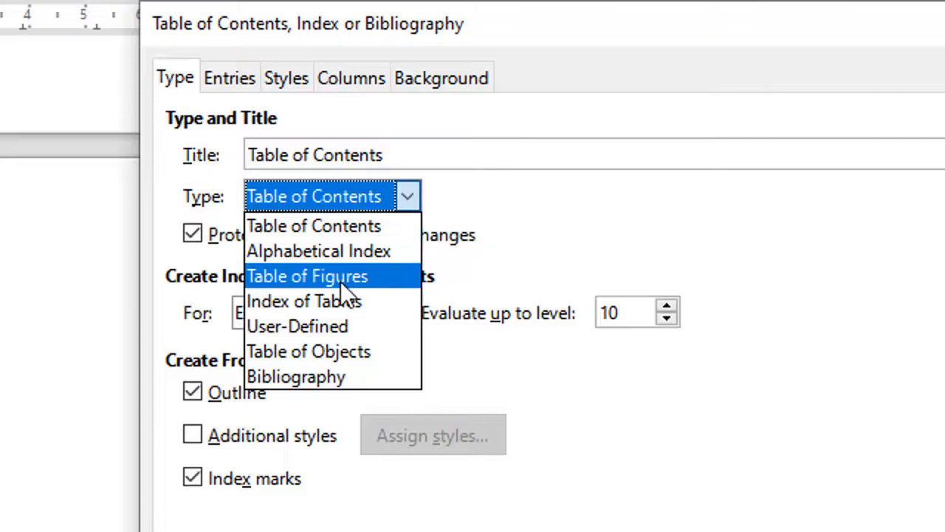
pyautogui.click(308, 275)
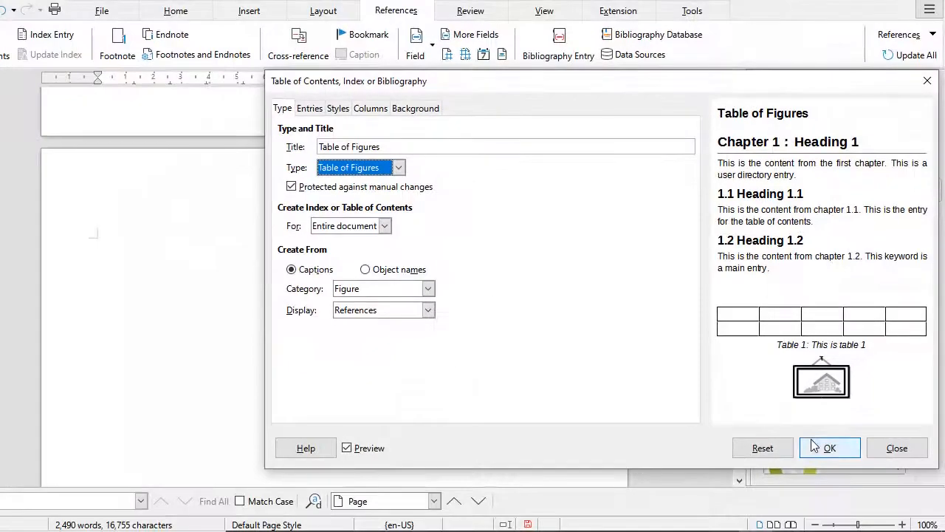
pyautogui.click(829, 447)
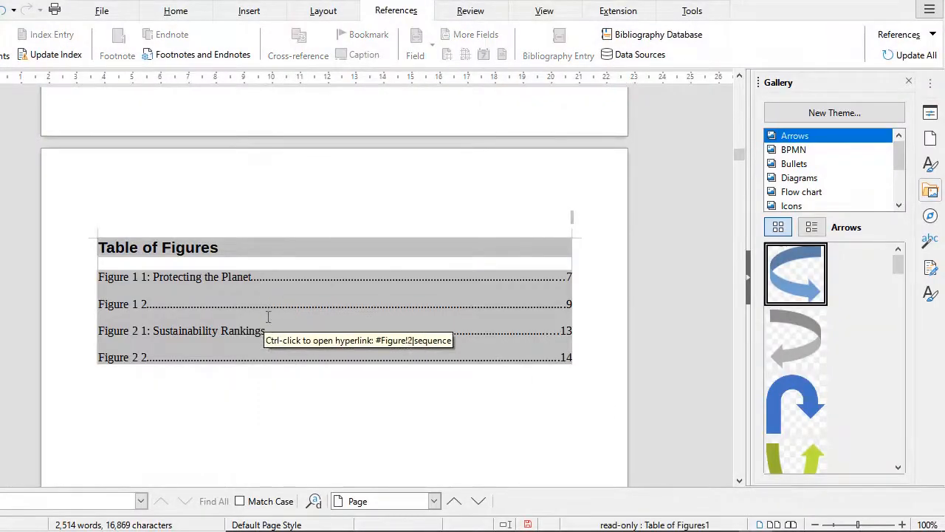
pyautogui.moveTo(256, 357)
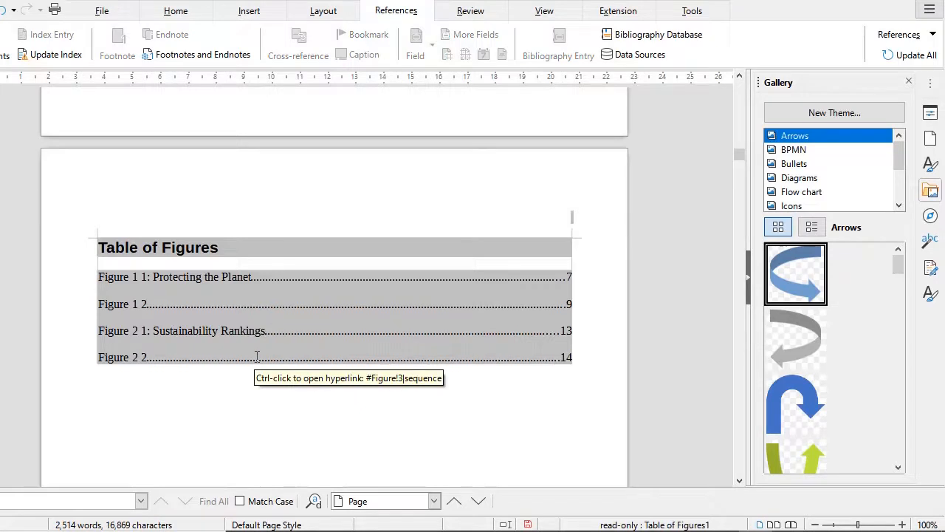
pyautogui.scroll(3)
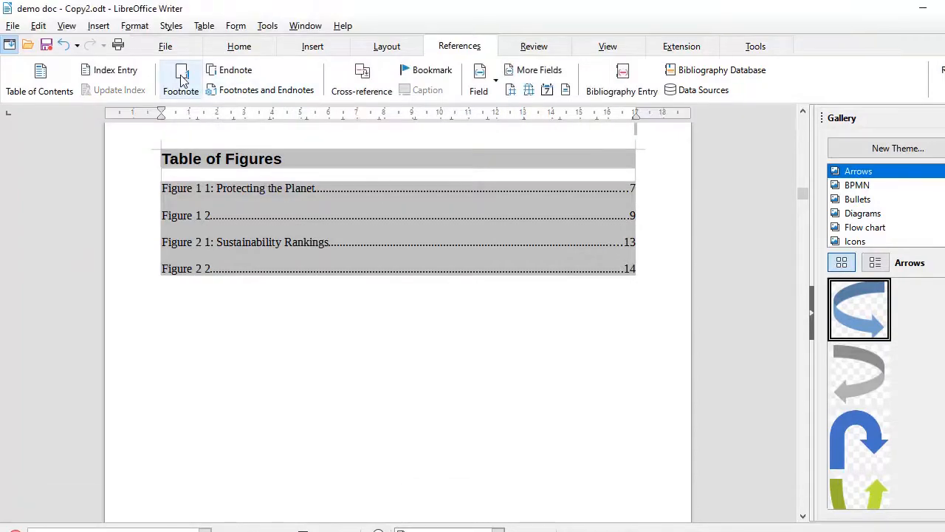
# Step: Insert an index of type Index of Tables listing Sustainability Growth and Implementing Agencies
pyautogui.click(39, 79)
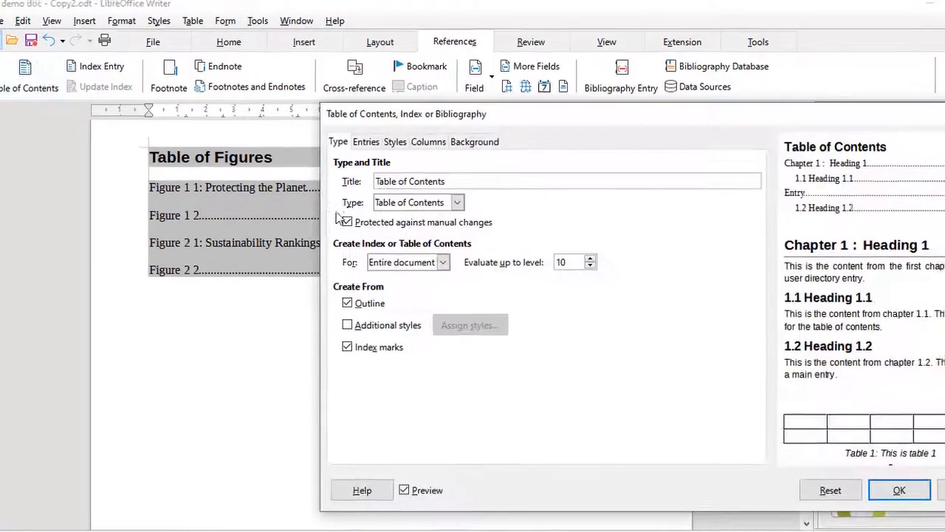
pyautogui.click(457, 201)
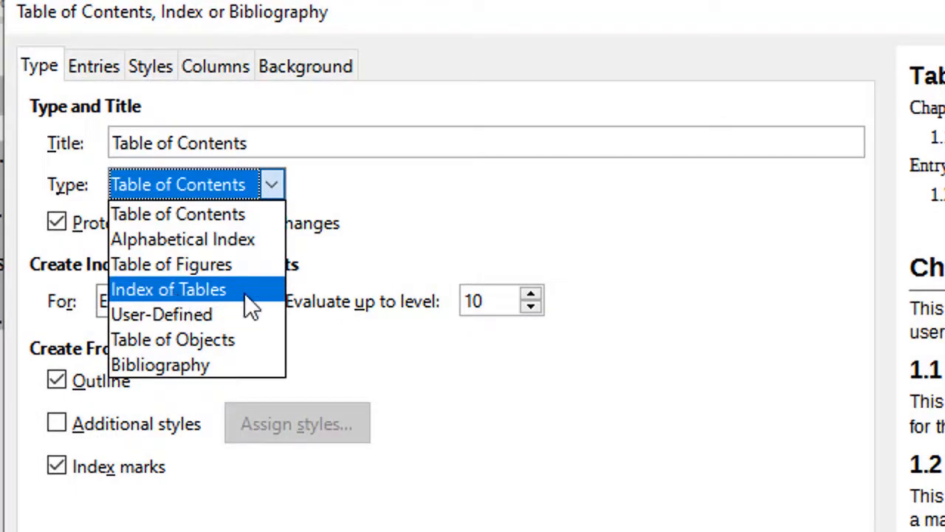
pyautogui.click(168, 289)
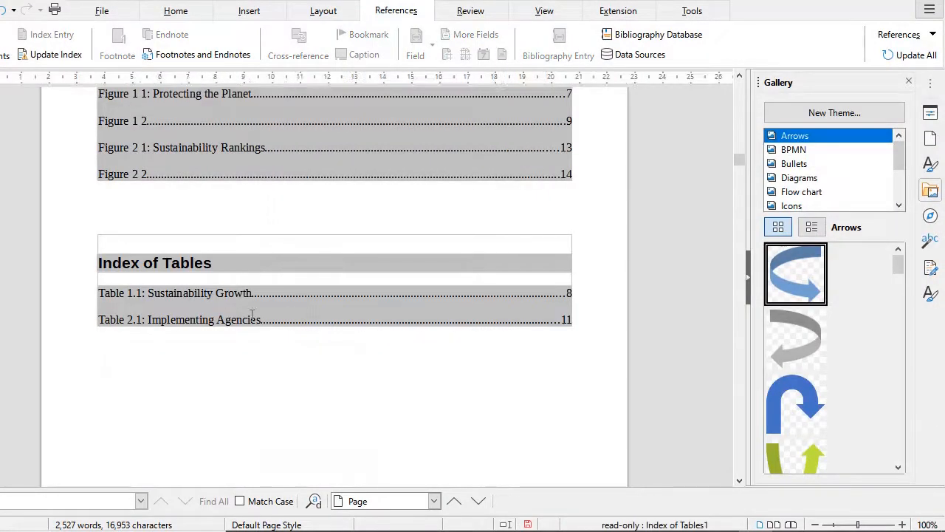
pyautogui.scroll(3)
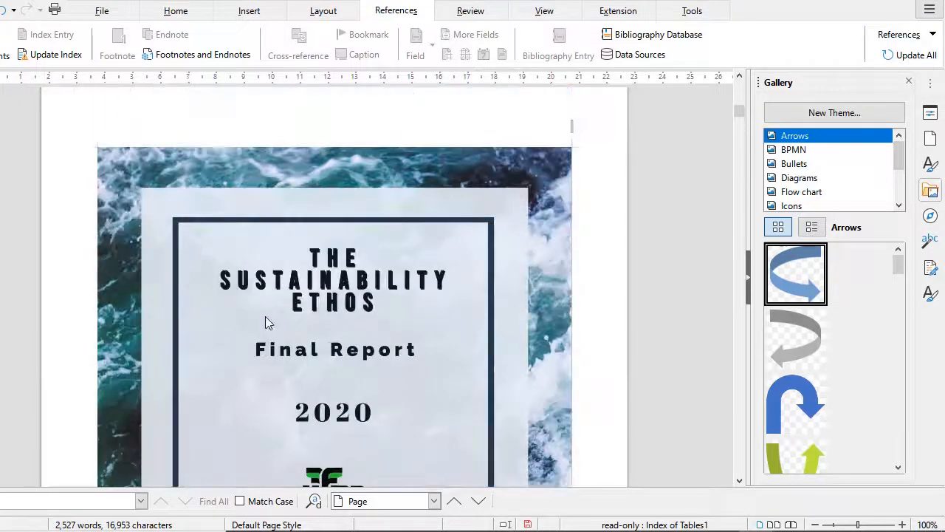
# Step: Browse the empty pages that follow the Index of Tables
pyautogui.scroll(-3)
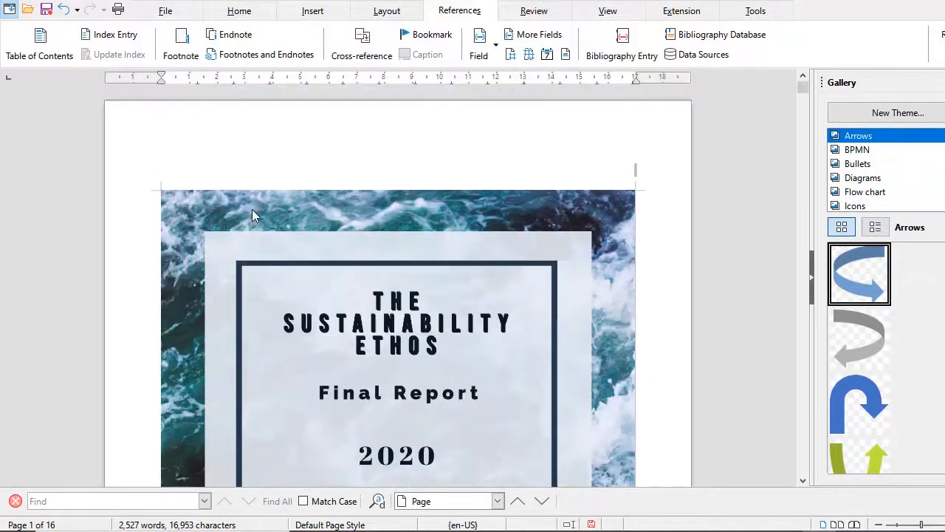
pyautogui.scroll(-3)
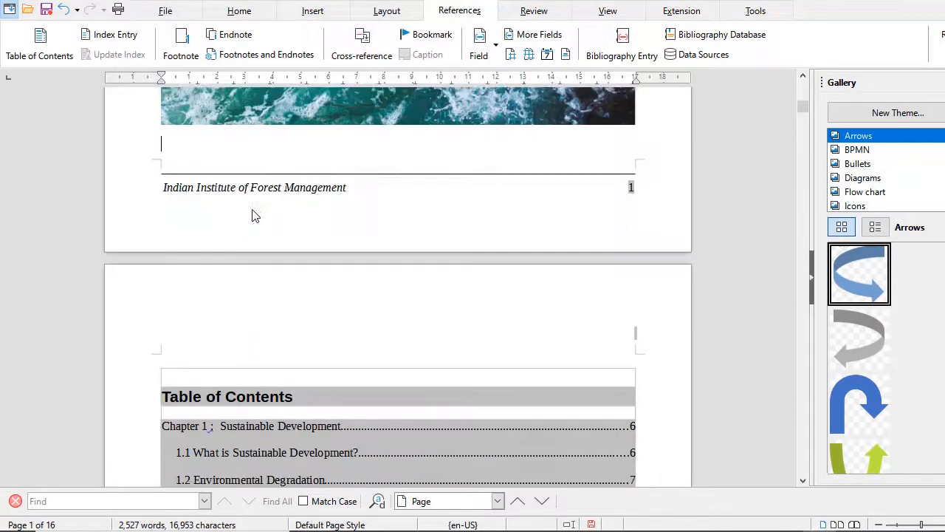
pyautogui.scroll(-3)
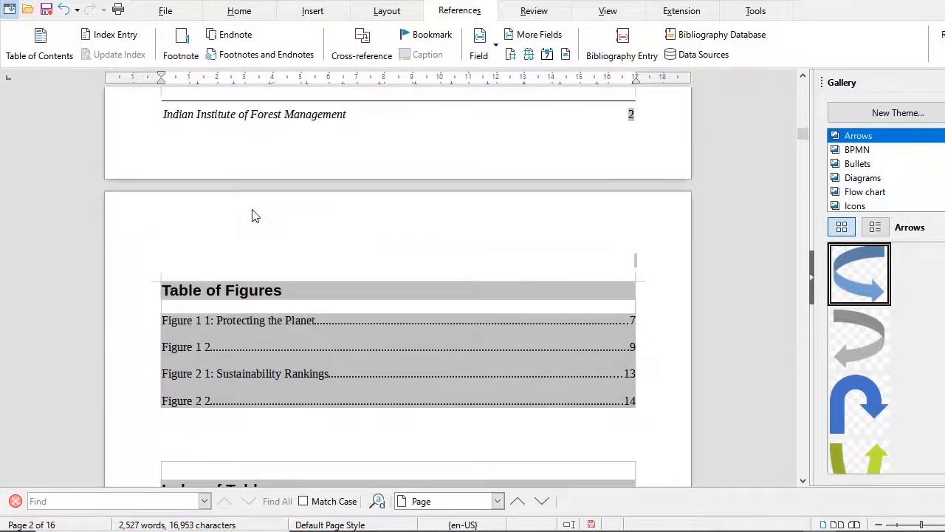
pyautogui.scroll(-3)
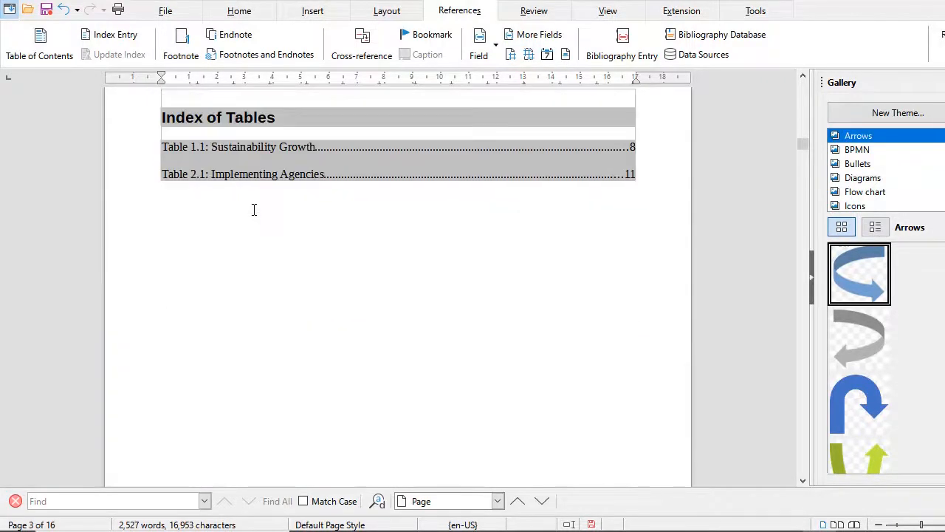
pyautogui.scroll(-3)
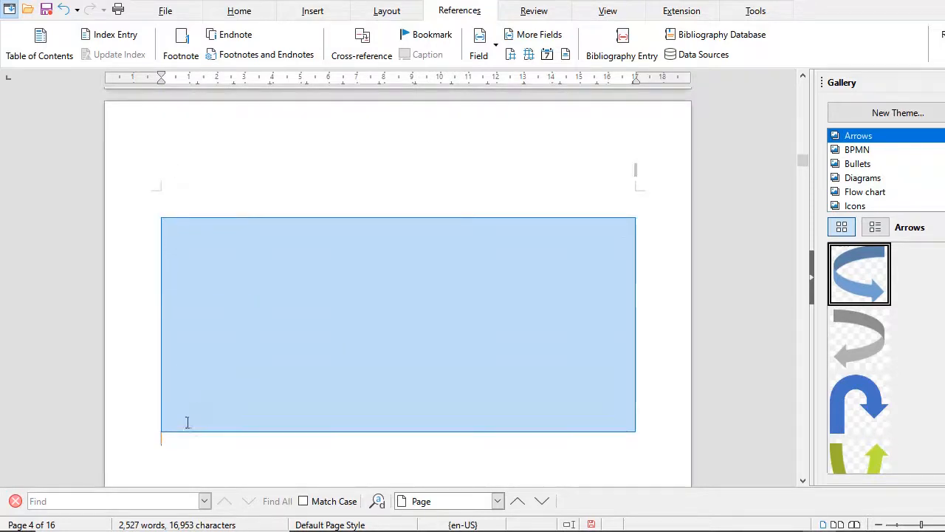
pyautogui.scroll(-3)
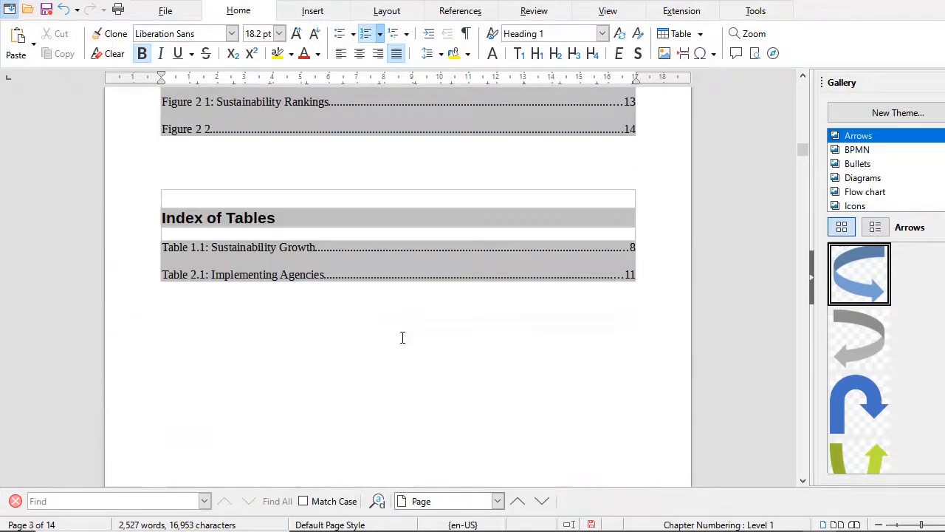
pyautogui.scroll(3)
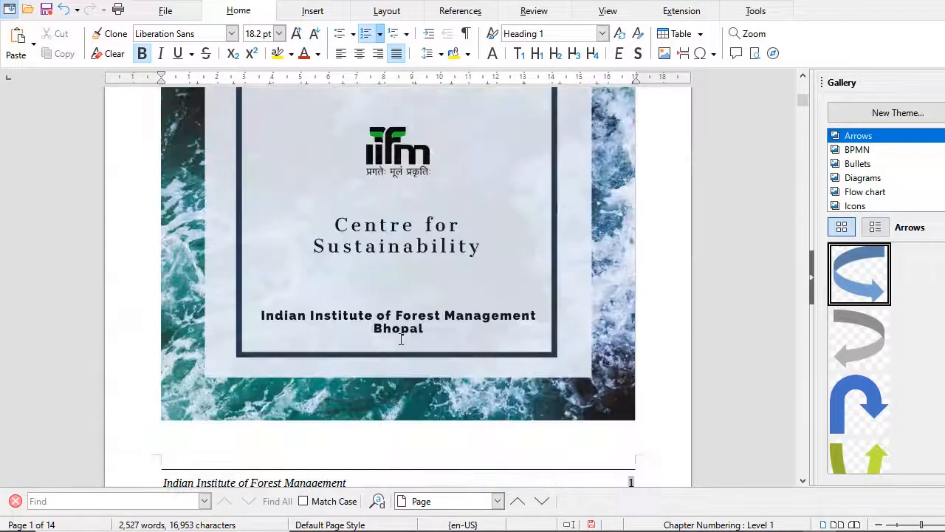
pyautogui.scroll(-3)
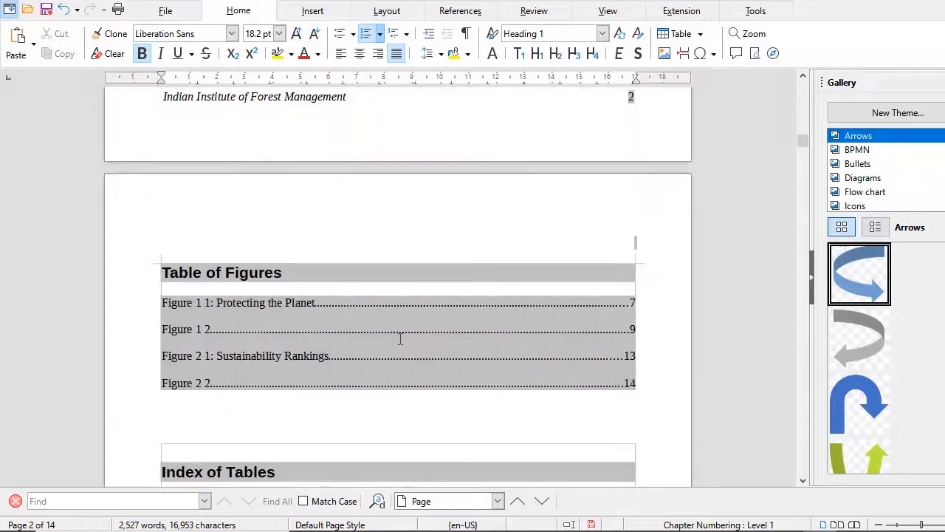
pyautogui.scroll(-3)
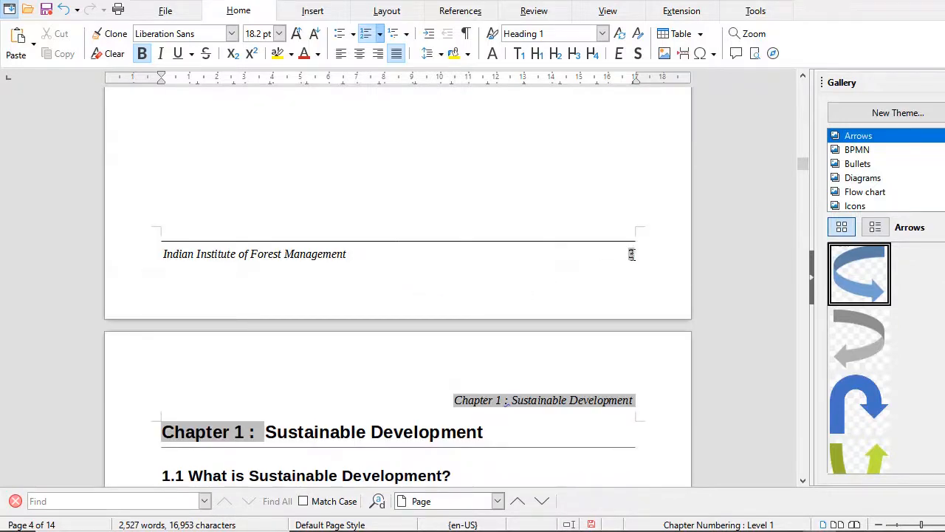
pyautogui.scroll(-3)
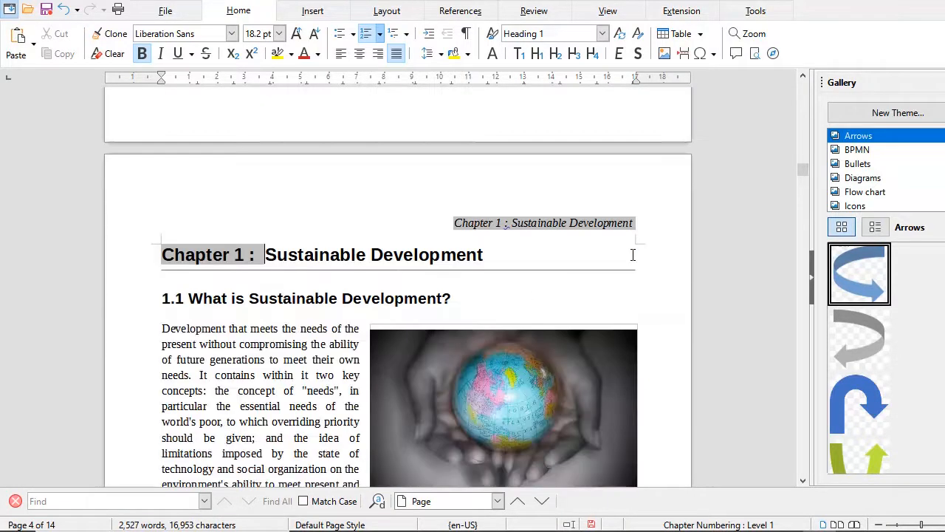
pyautogui.scroll(-3)
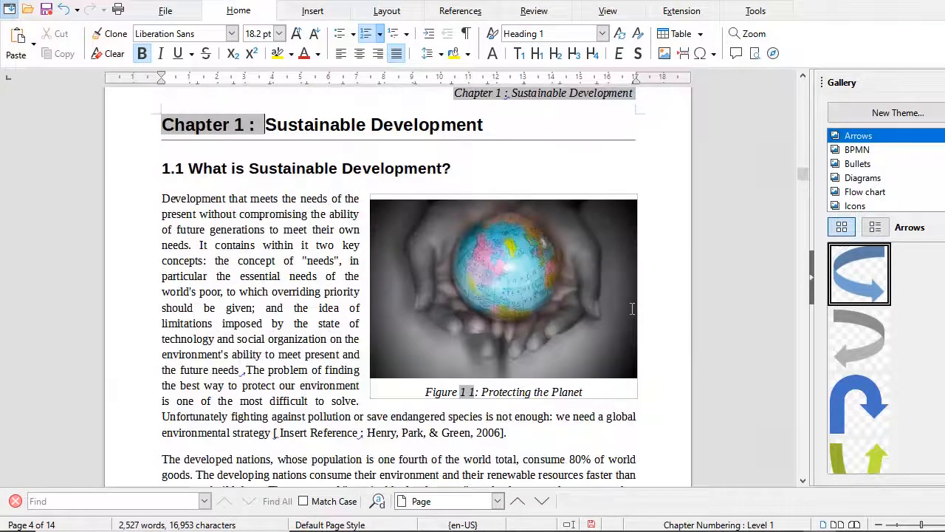
pyautogui.scroll(3)
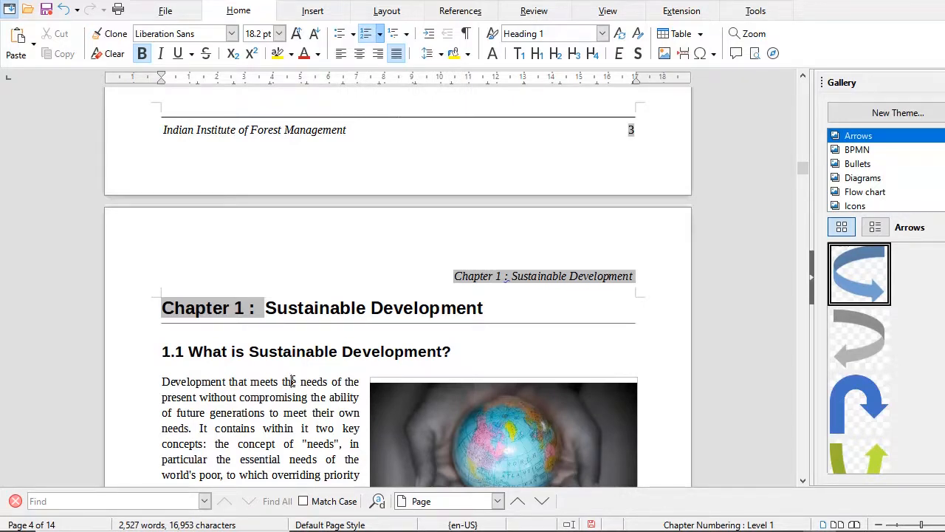
pyautogui.scroll(3)
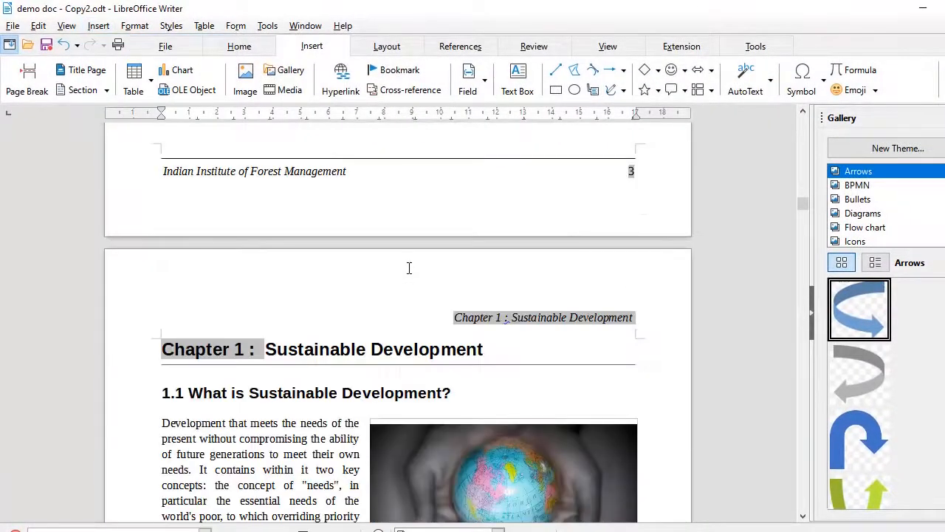
pyautogui.scroll(-3)
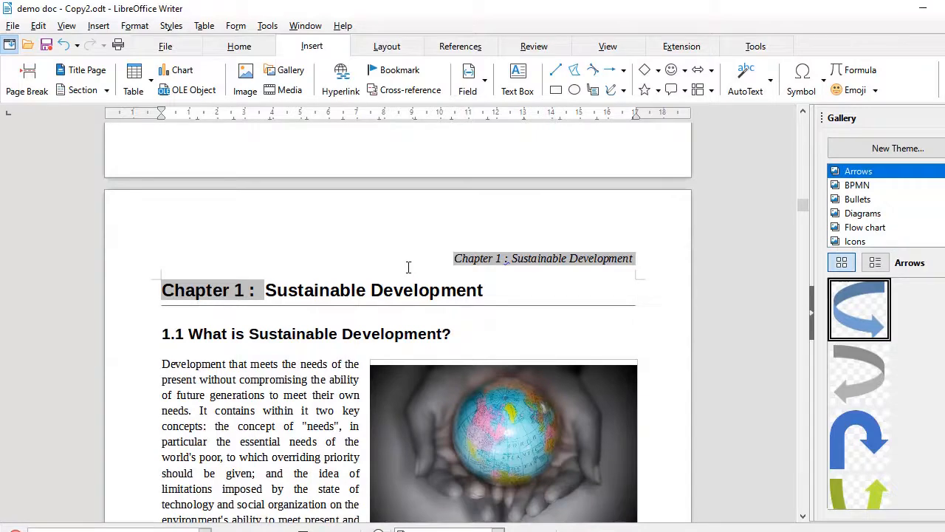
# Step: Delete the blank pages so the report has 14 pages with Chapter 1 on page 4
pyautogui.press('ctrl+f')
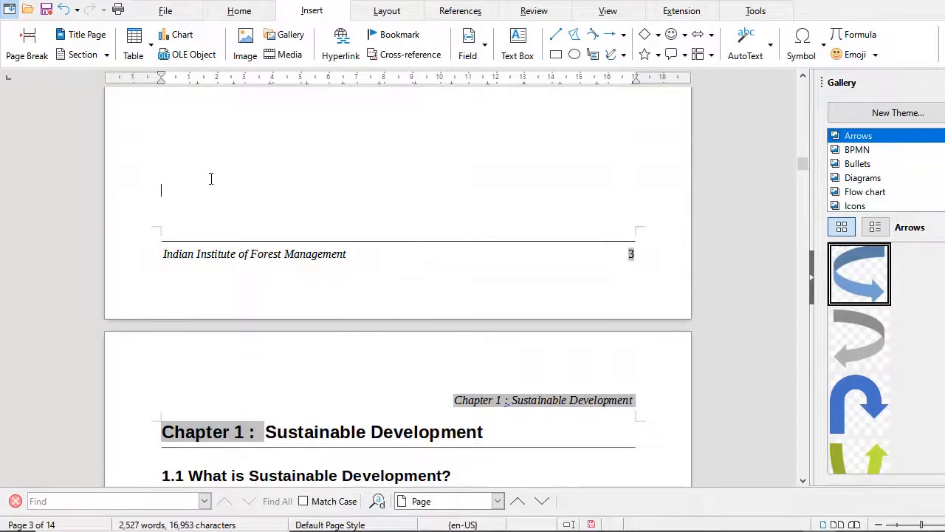
pyautogui.scroll(-3)
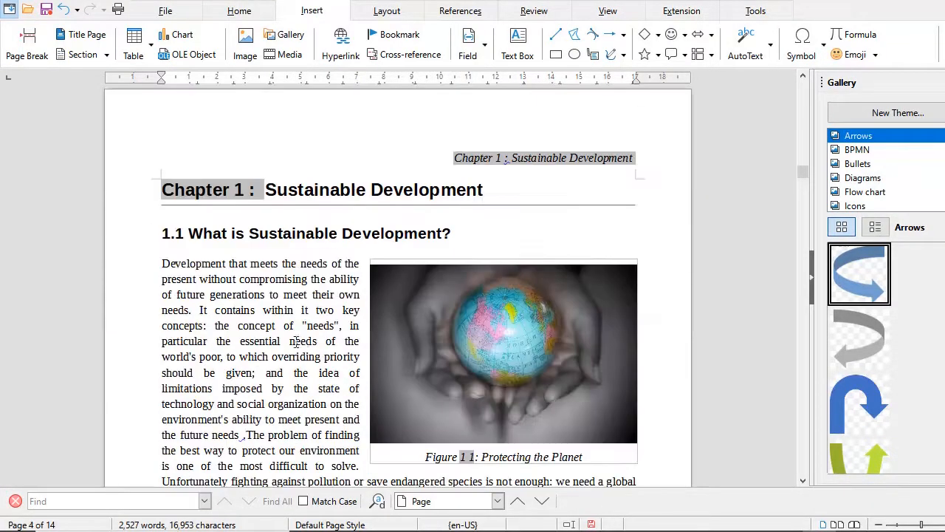
pyautogui.scroll(-3)
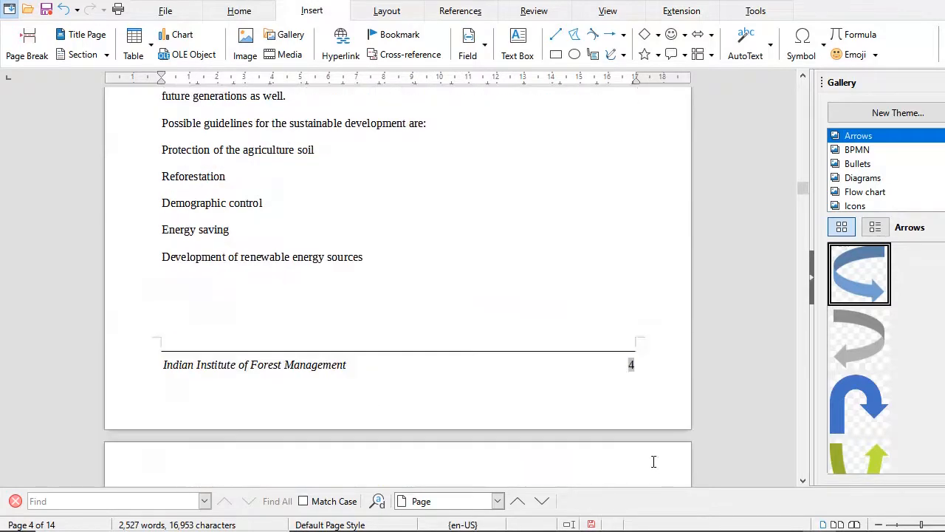
pyautogui.scroll(3)
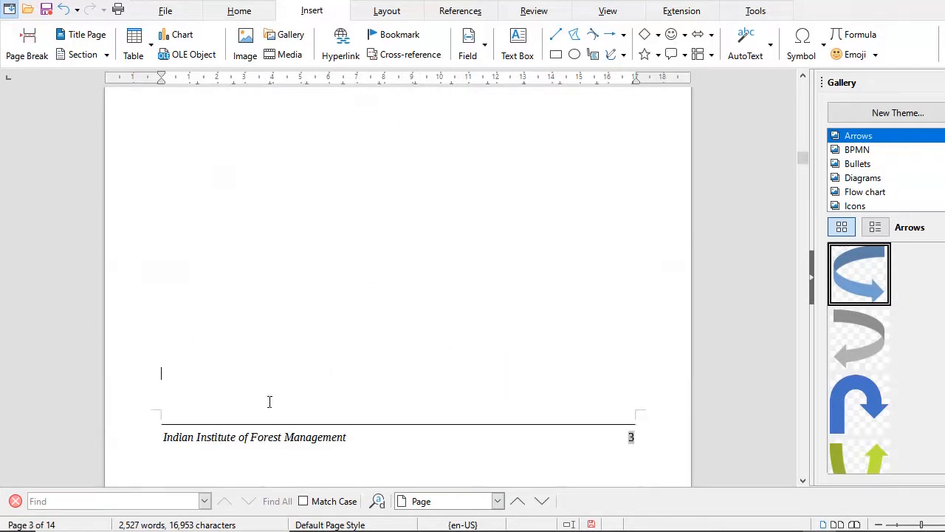
pyautogui.scroll(3)
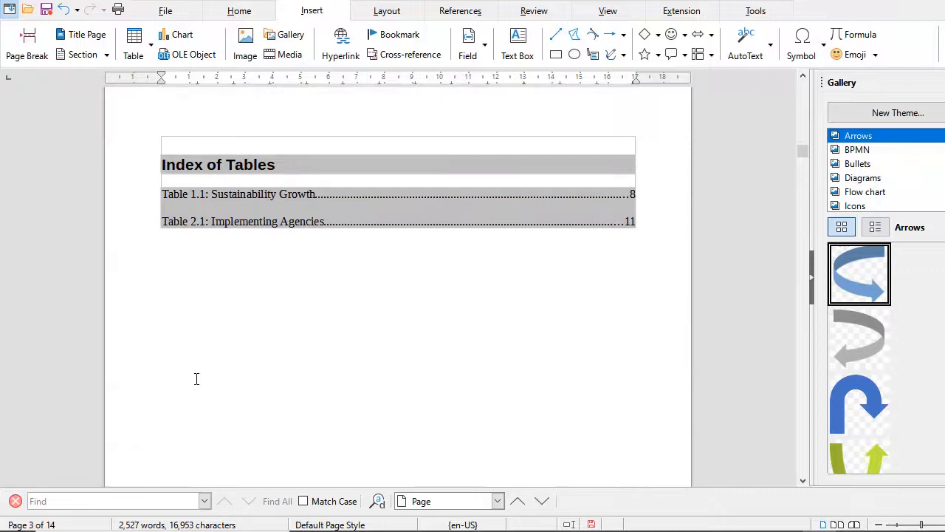
pyautogui.scroll(-3)
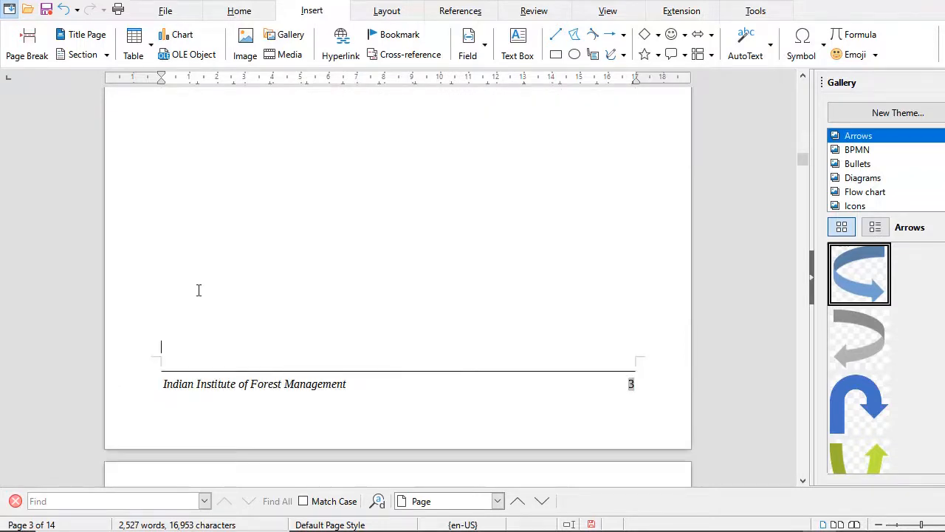
pyautogui.click(99, 26)
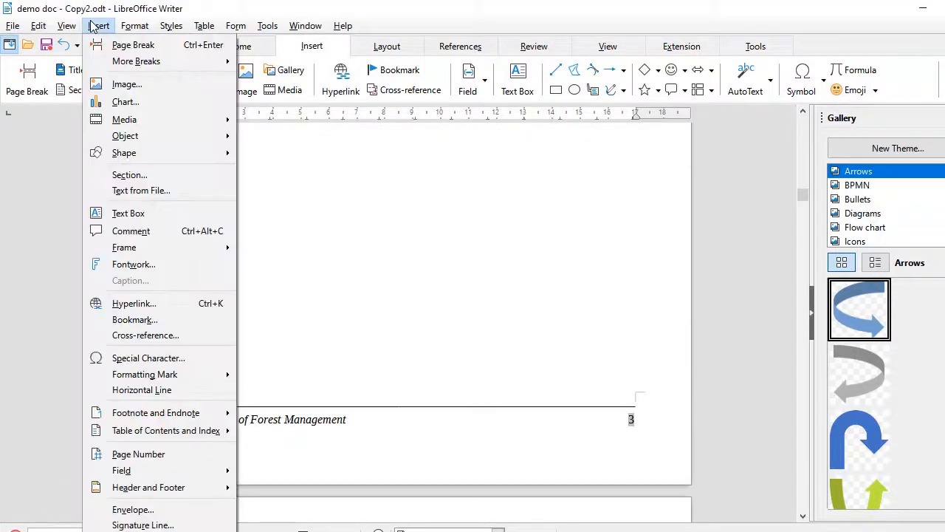
pyautogui.moveTo(133, 44)
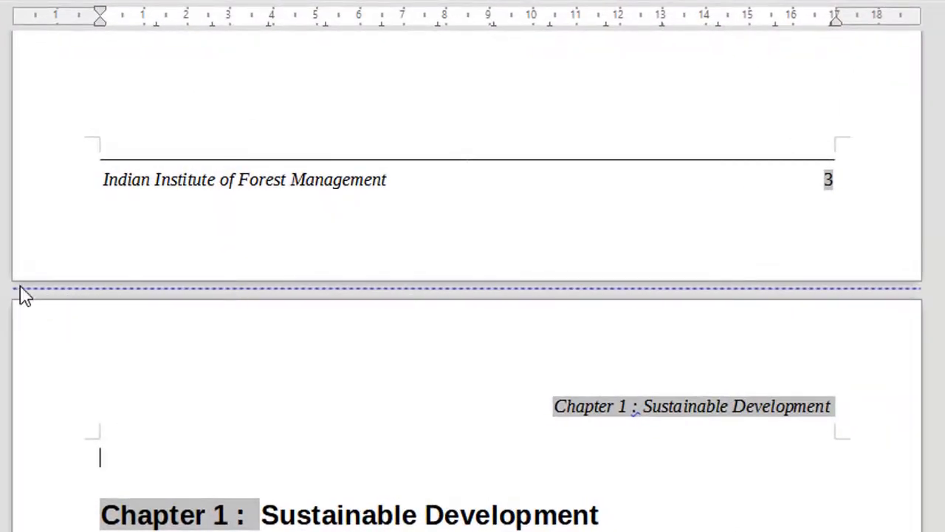
pyautogui.moveTo(832, 207)
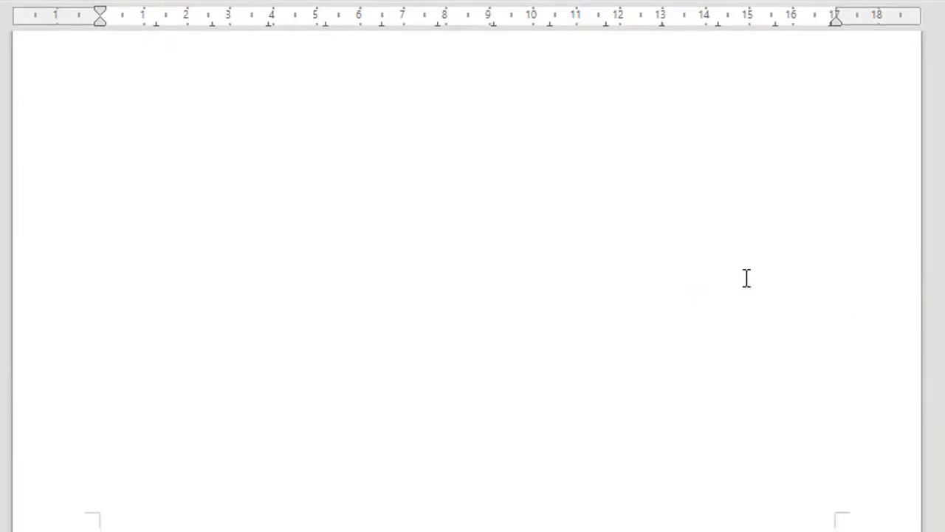
pyautogui.scroll(-3)
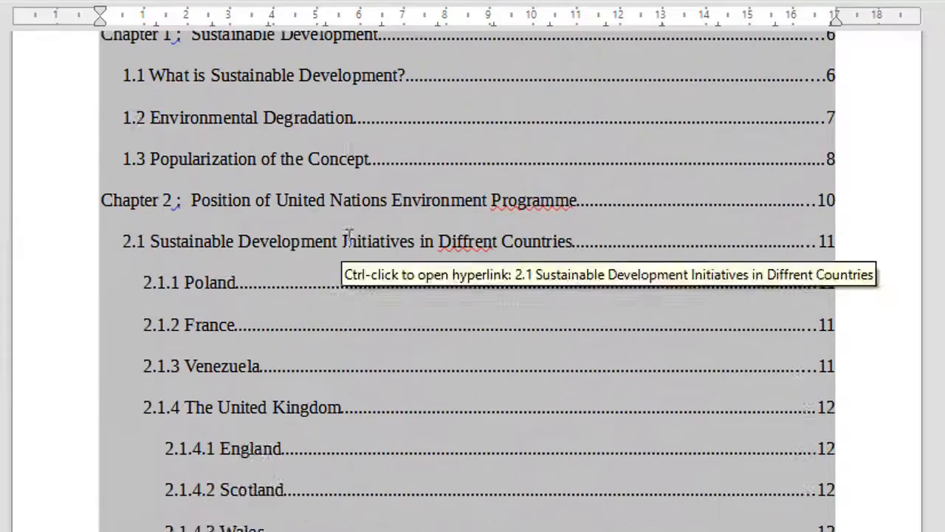
pyautogui.scroll(3)
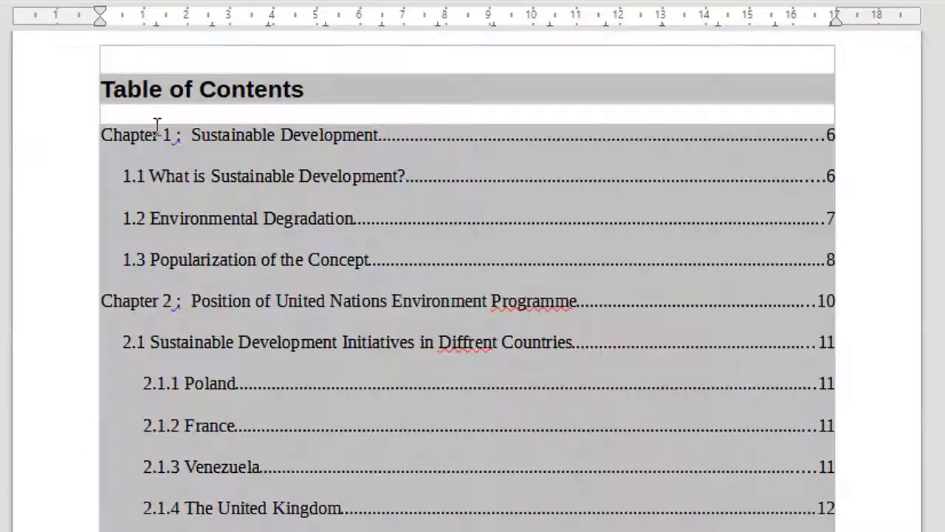
pyautogui.scroll(-3)
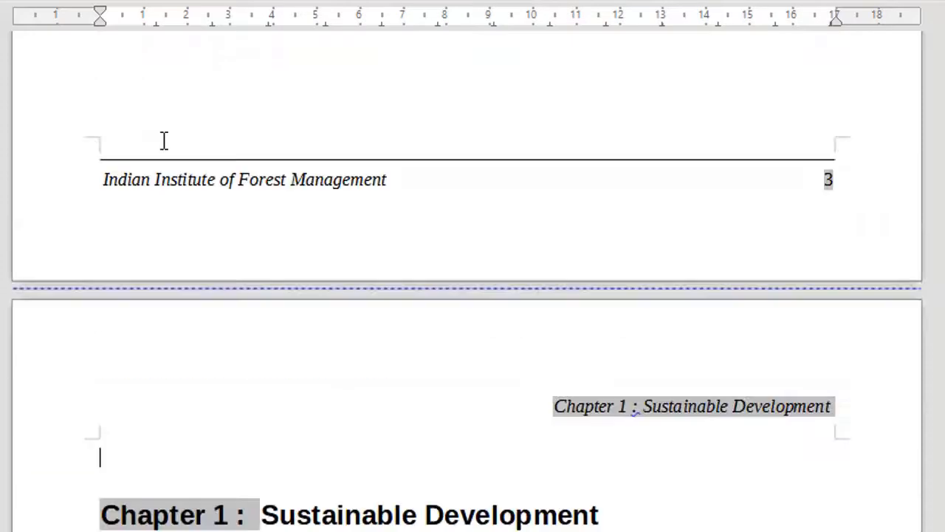
pyautogui.scroll(-3)
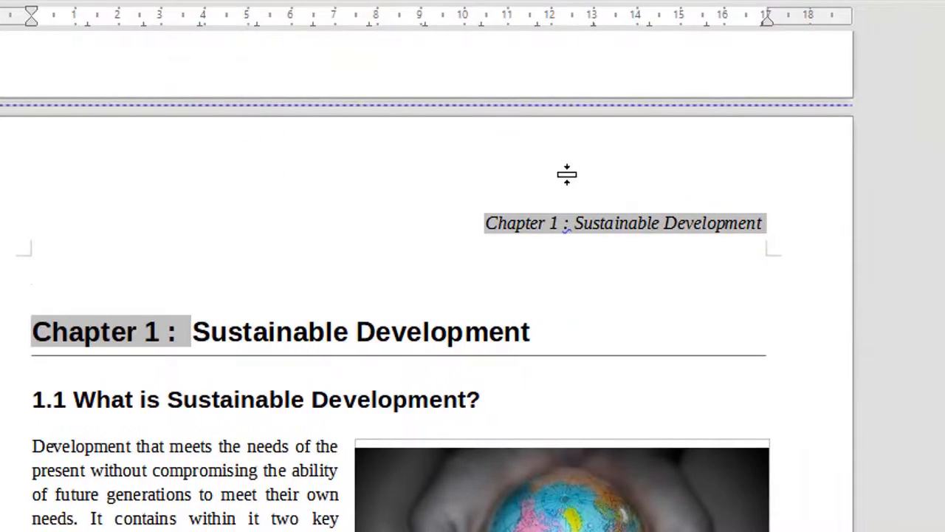
pyautogui.scroll(-3)
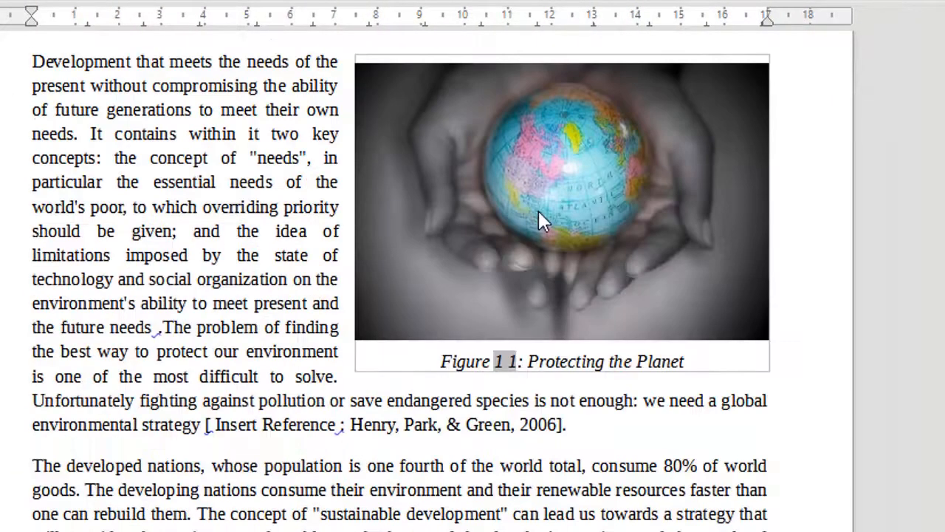
pyautogui.scroll(-3)
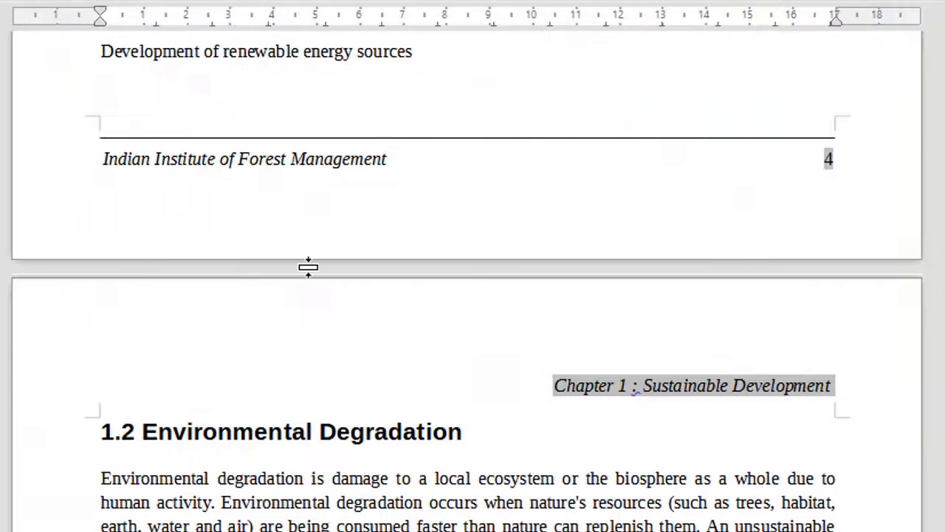
pyautogui.scroll(-3)
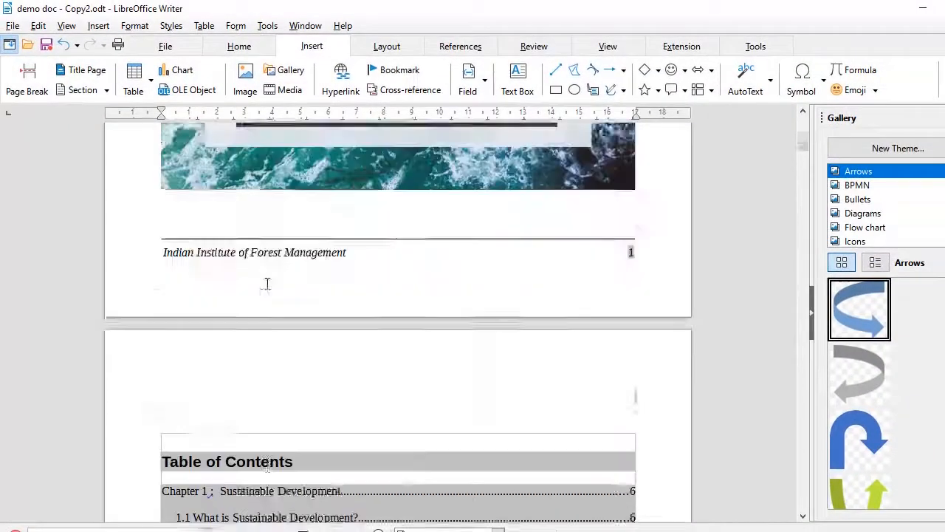
pyautogui.scroll(3)
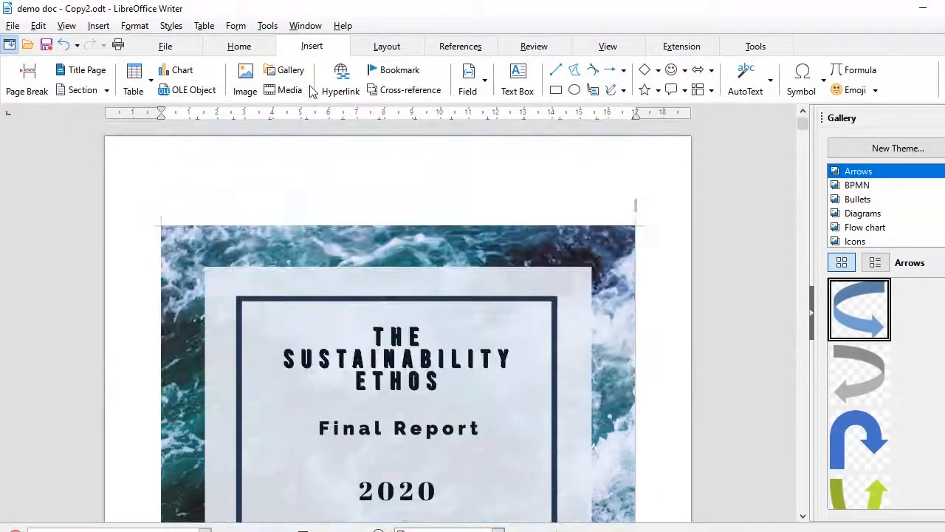
pyautogui.moveTo(81, 70)
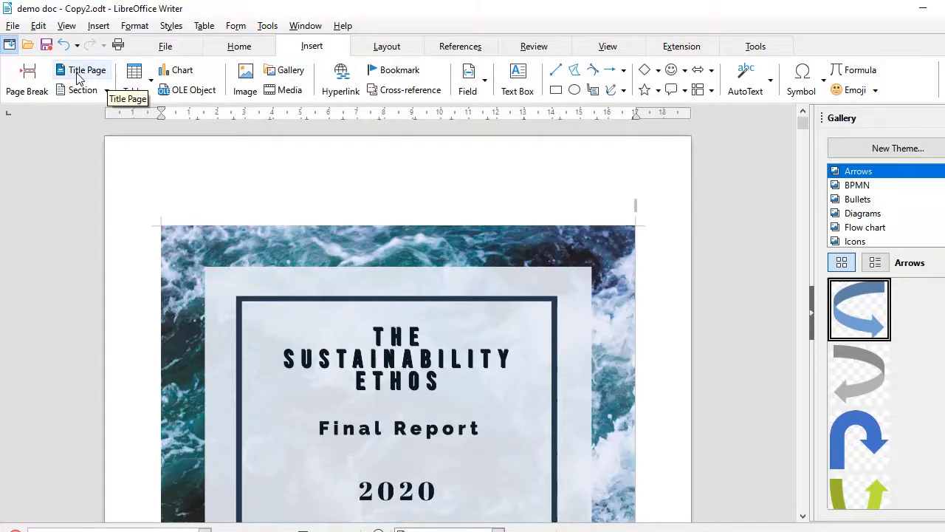
# Step: Convert 3 existing pages to title pages, resetting page numbering to 1 after them
pyautogui.click(86, 70)
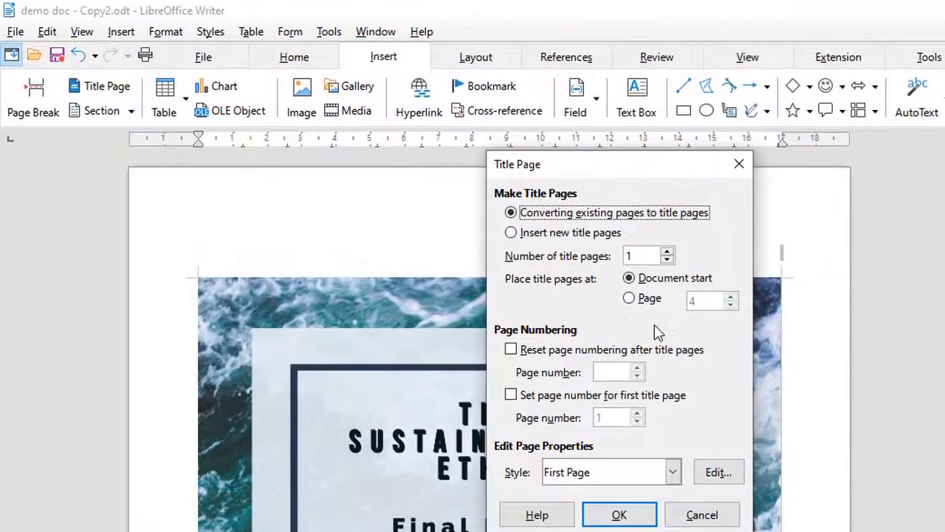
pyautogui.moveTo(531, 227)
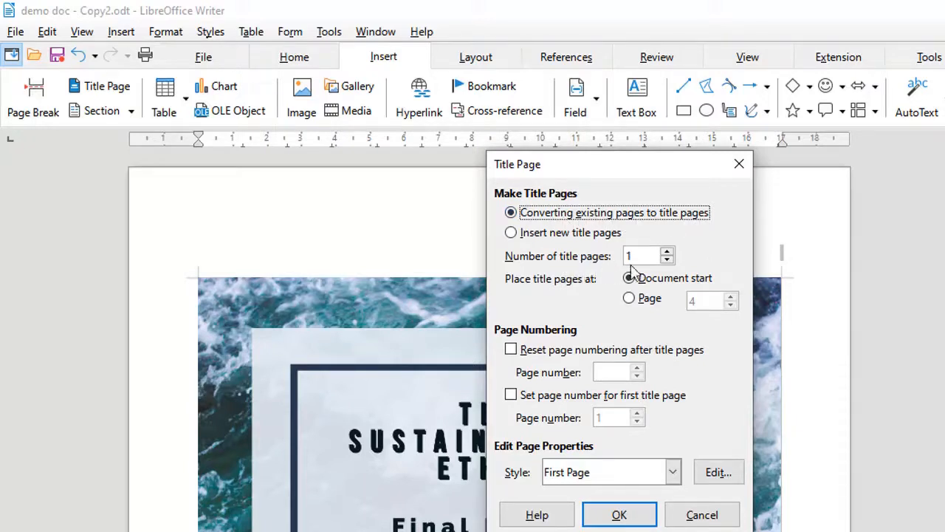
pyautogui.click(666, 251)
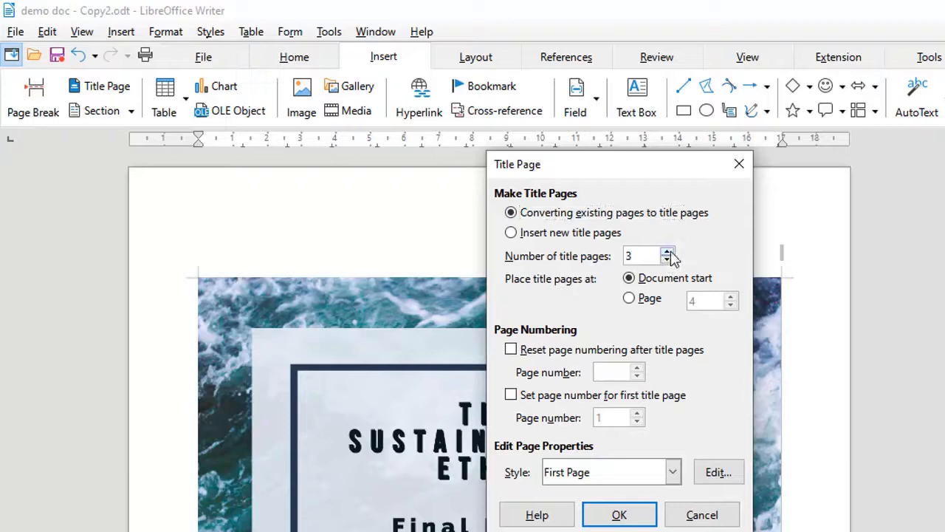
pyautogui.click(646, 255)
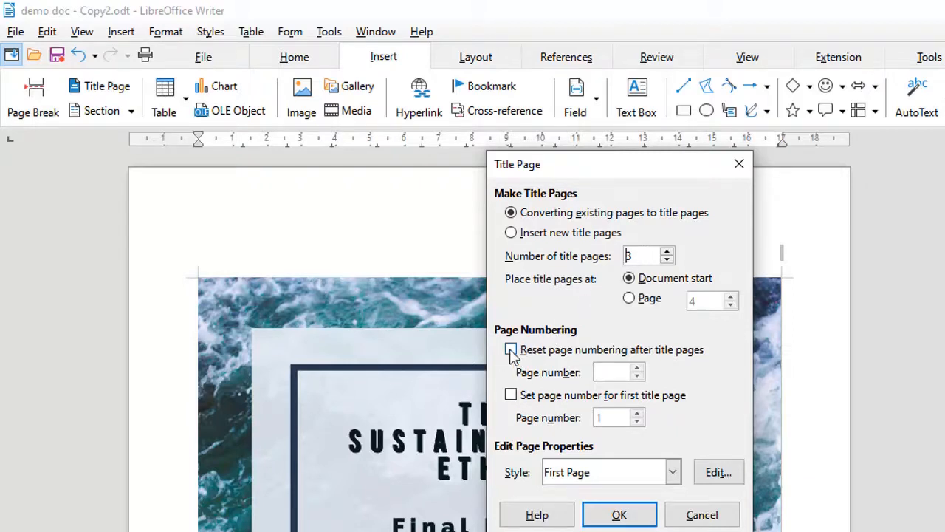
pyautogui.click(510, 350)
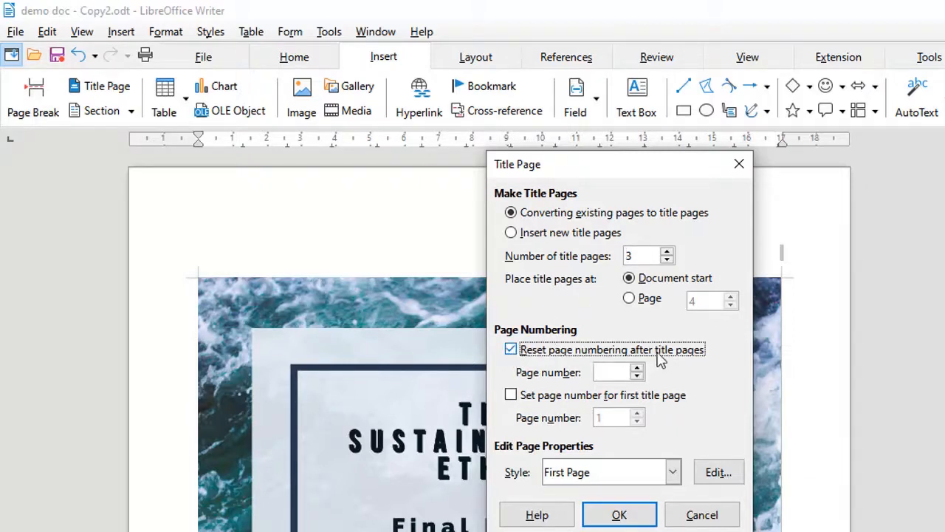
pyautogui.click(638, 368)
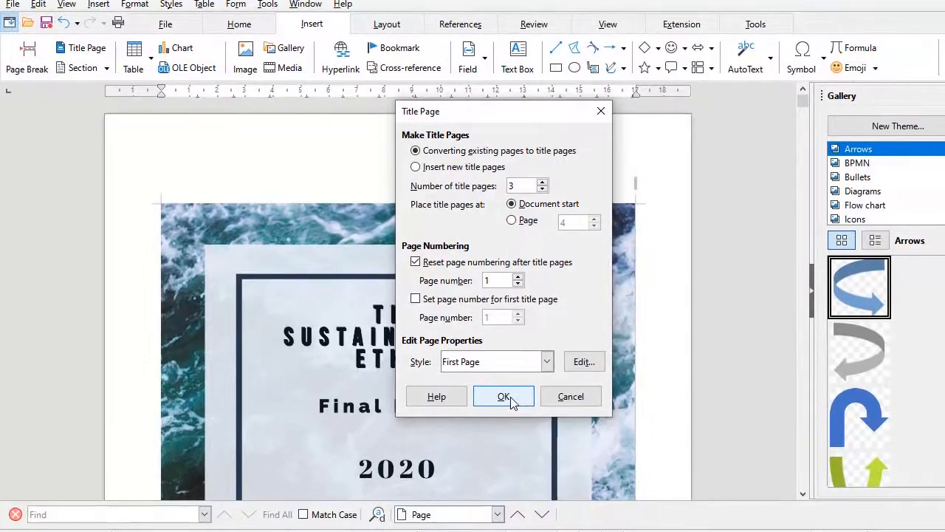
pyautogui.click(503, 396)
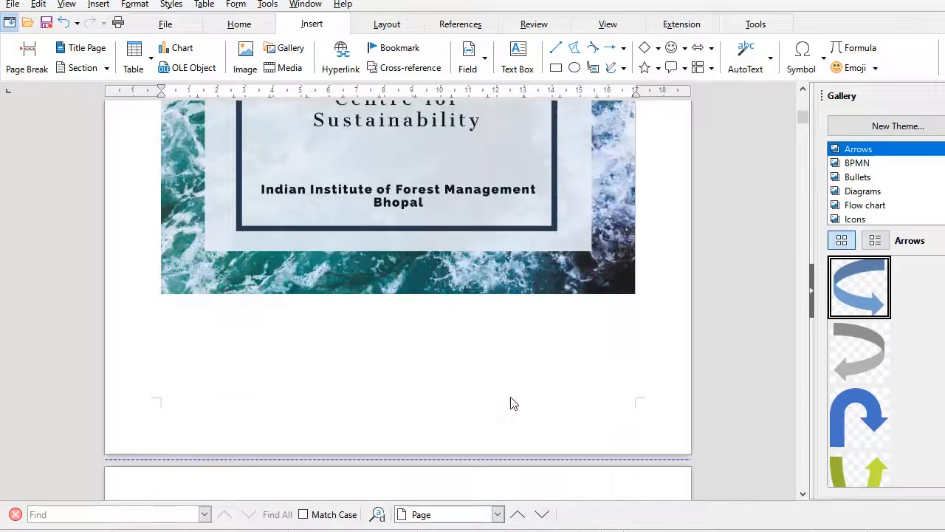
pyautogui.scroll(-3)
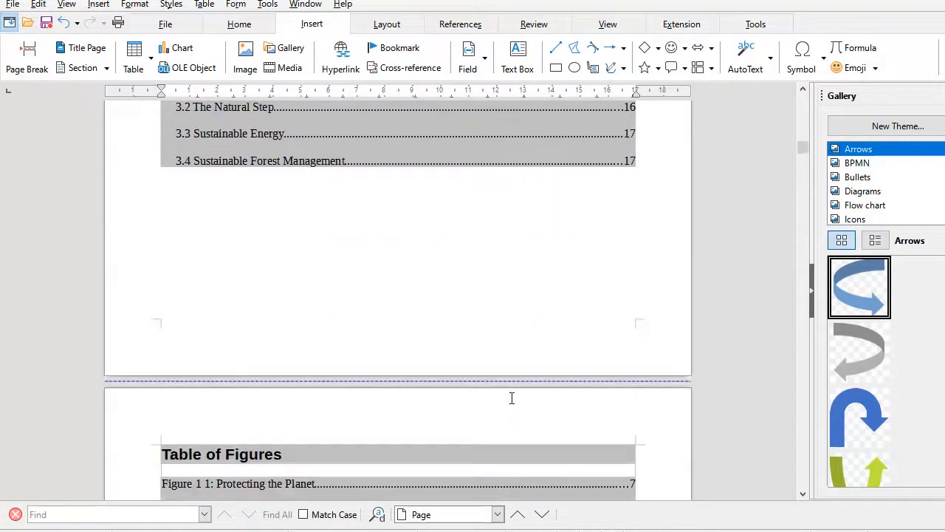
pyautogui.moveTo(545, 332)
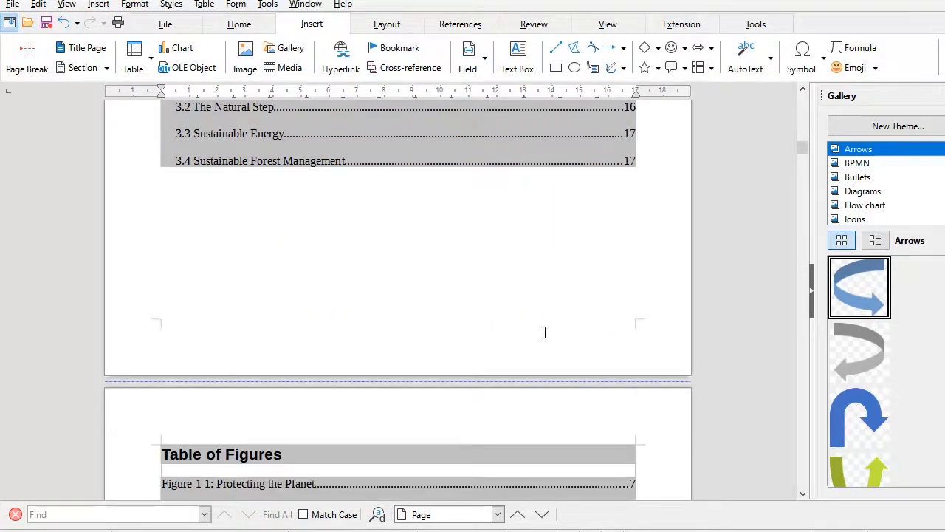
pyautogui.scroll(-3)
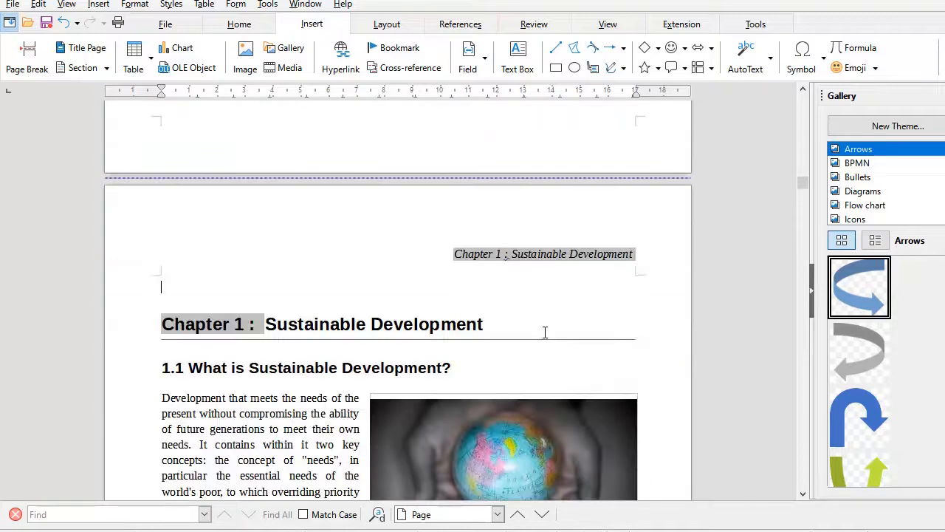
pyautogui.scroll(-3)
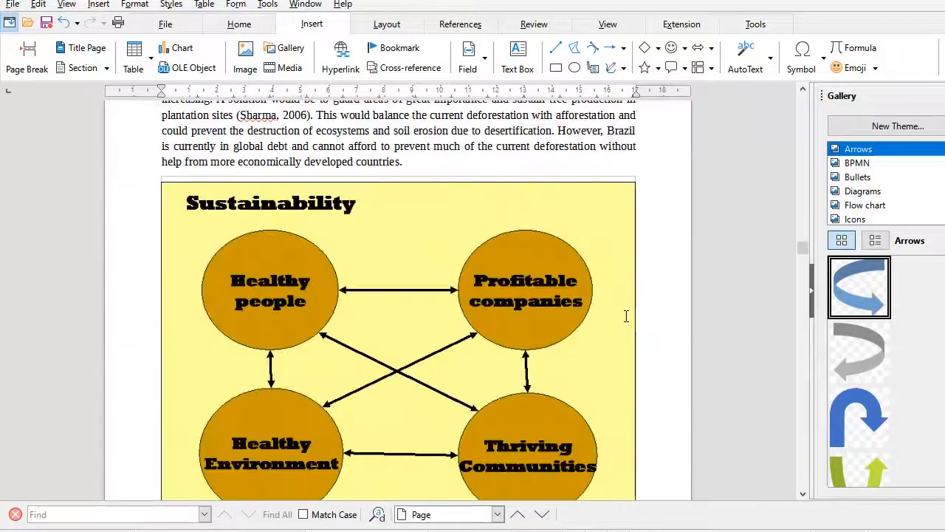
pyautogui.scroll(-3)
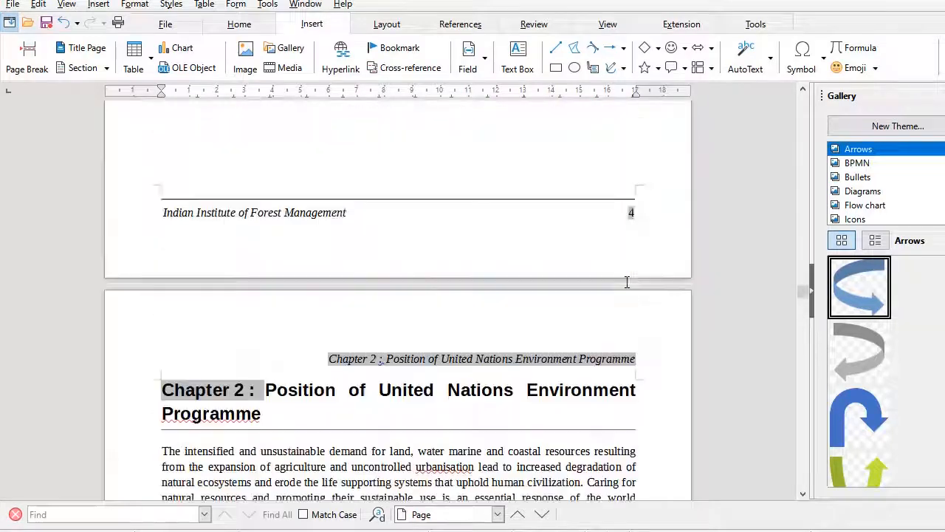
pyautogui.scroll(3)
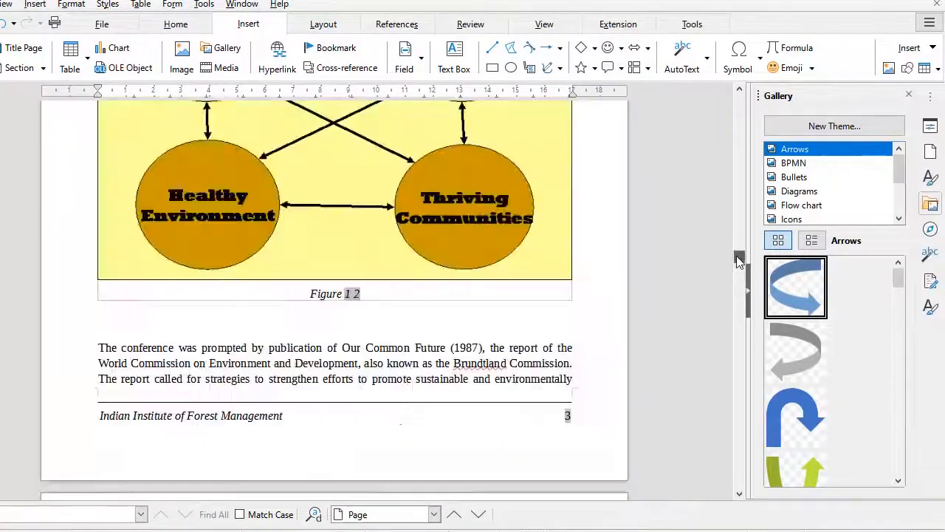
pyautogui.scroll(3)
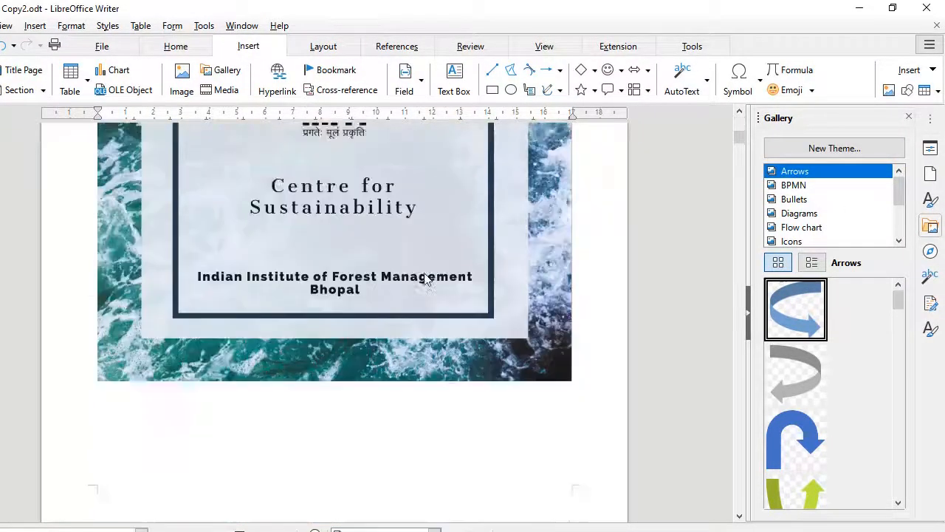
pyautogui.scroll(-3)
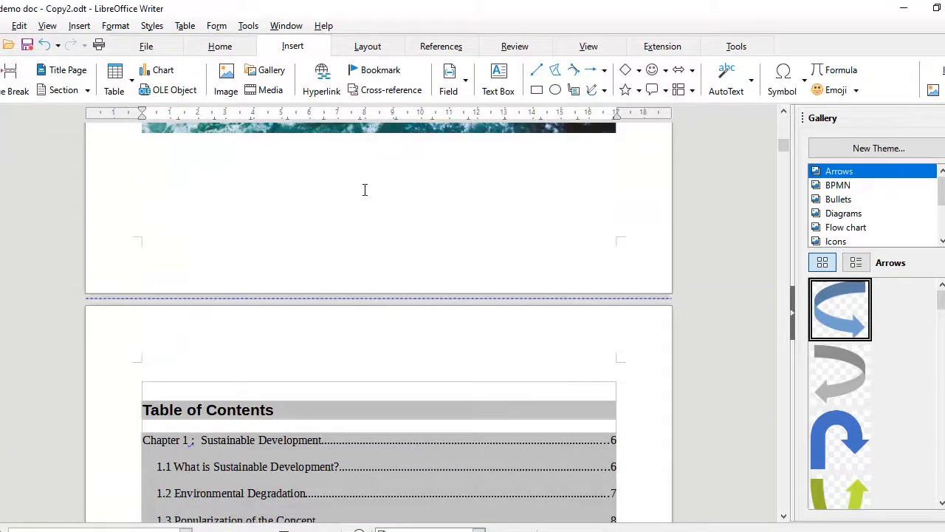
pyautogui.scroll(-3)
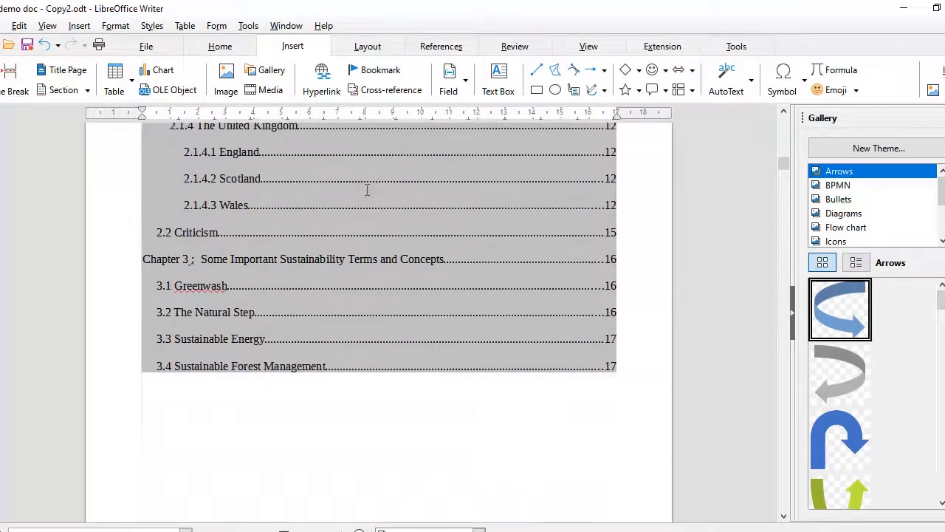
pyautogui.scroll(-3)
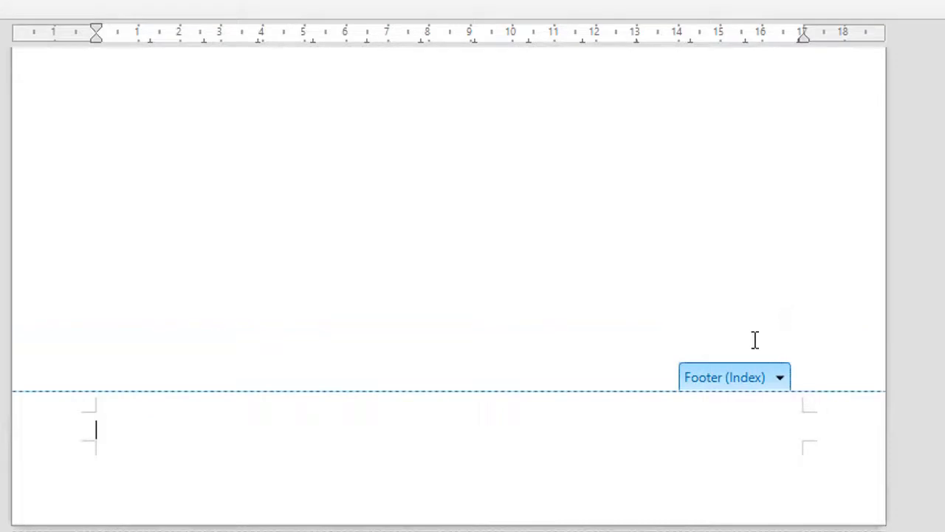
# Step: Add a centred page number to the Index footer, formatted as Roman (i ii iii)
pyautogui.click(779, 378)
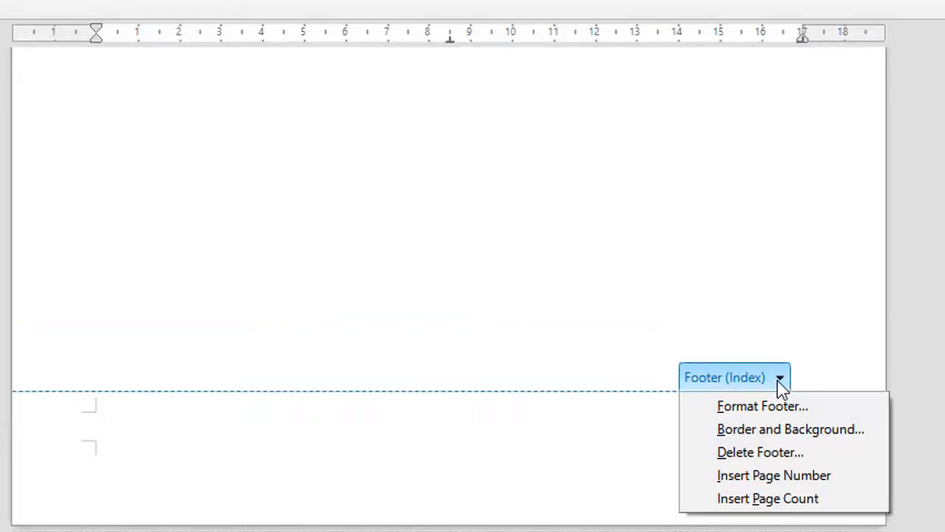
pyautogui.click(773, 474)
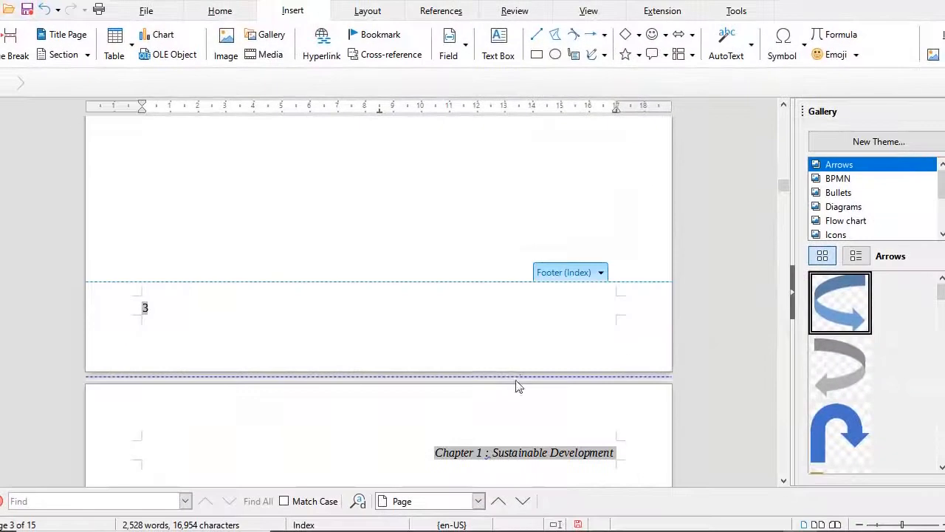
pyautogui.click(238, 46)
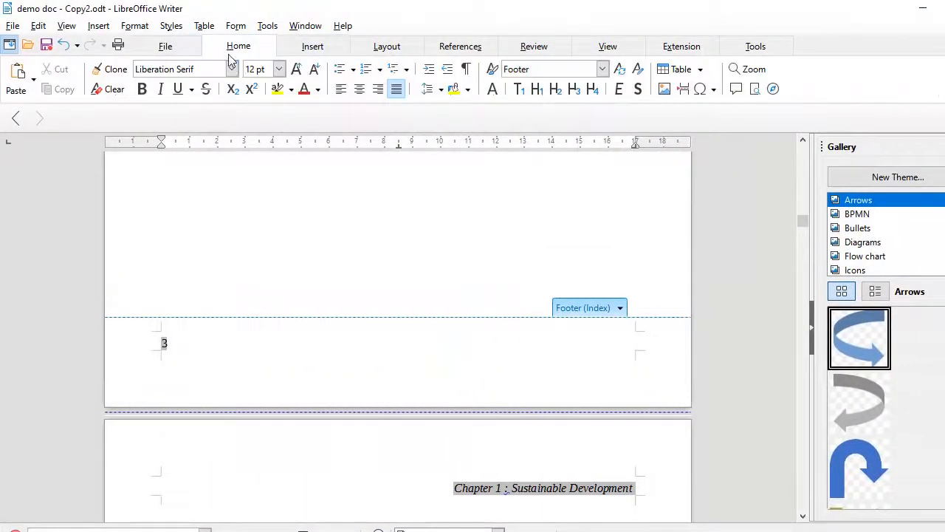
pyautogui.click(359, 88)
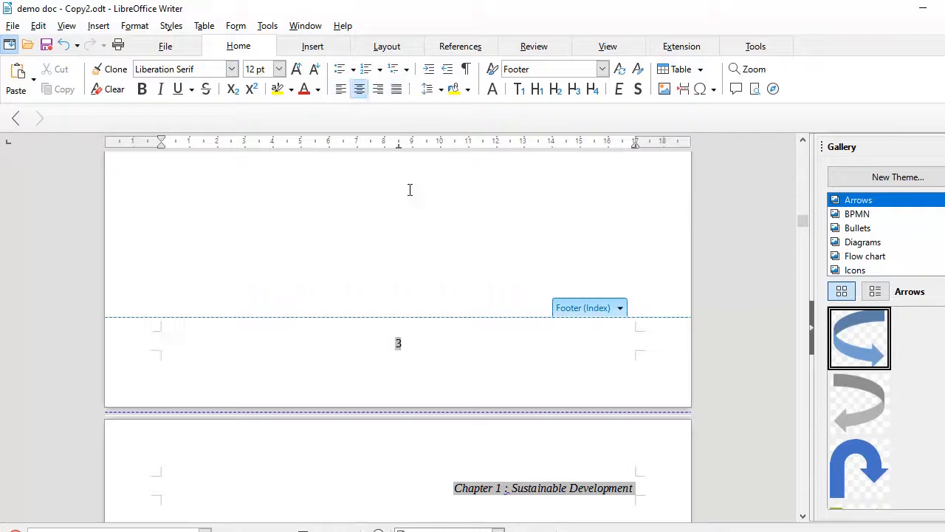
pyautogui.press('ctrl+f')
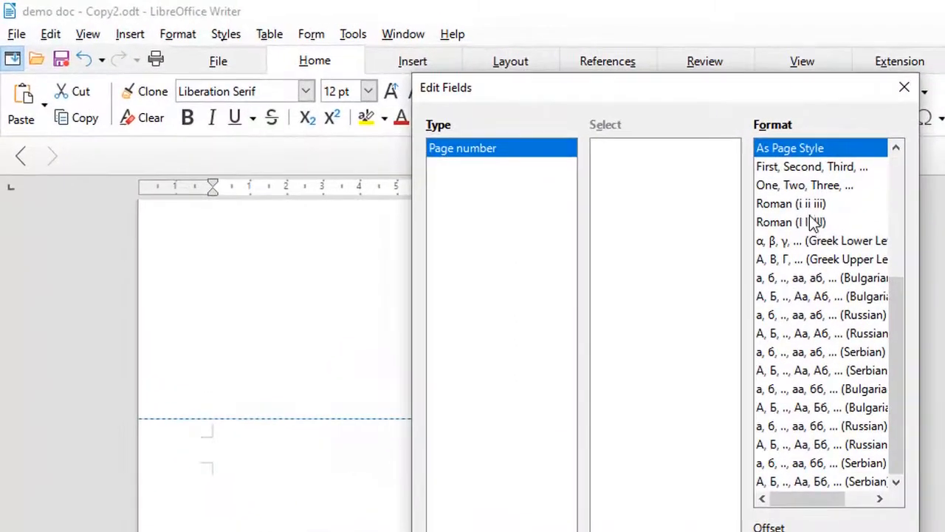
pyautogui.click(790, 203)
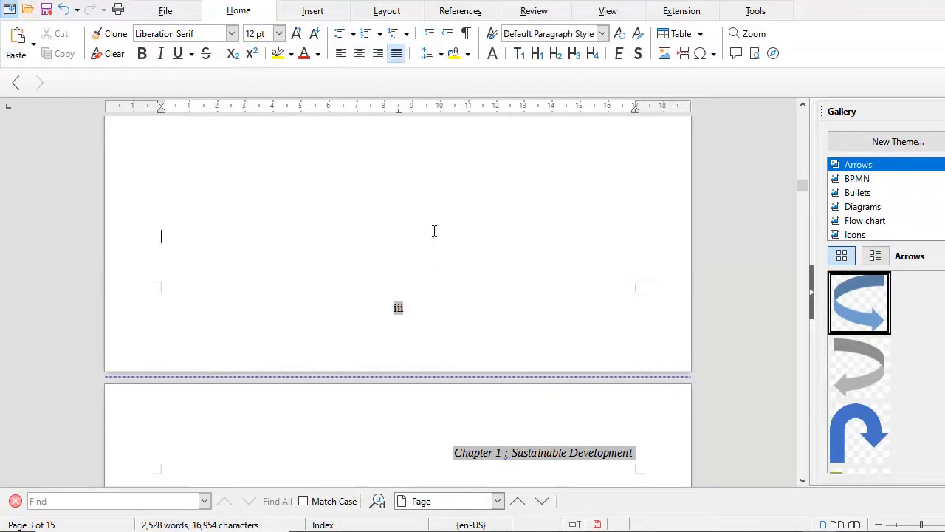
pyautogui.scroll(3)
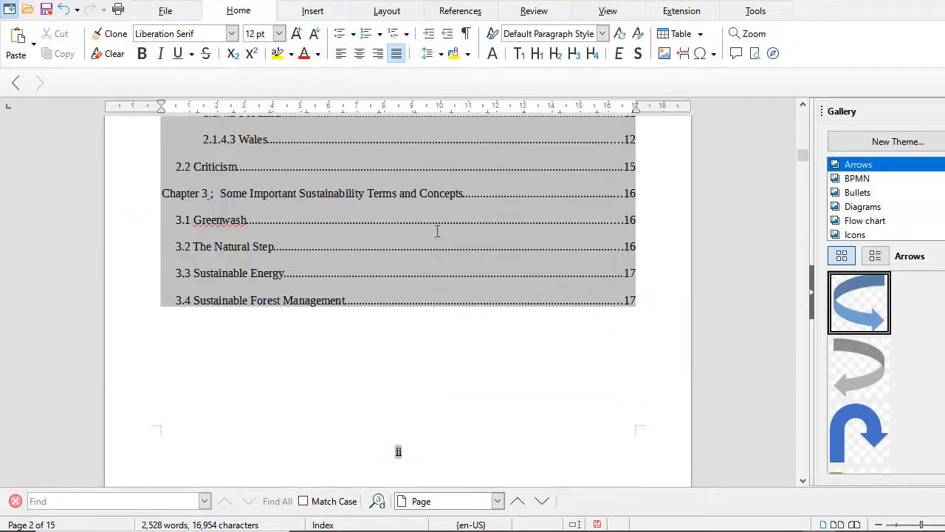
pyautogui.scroll(3)
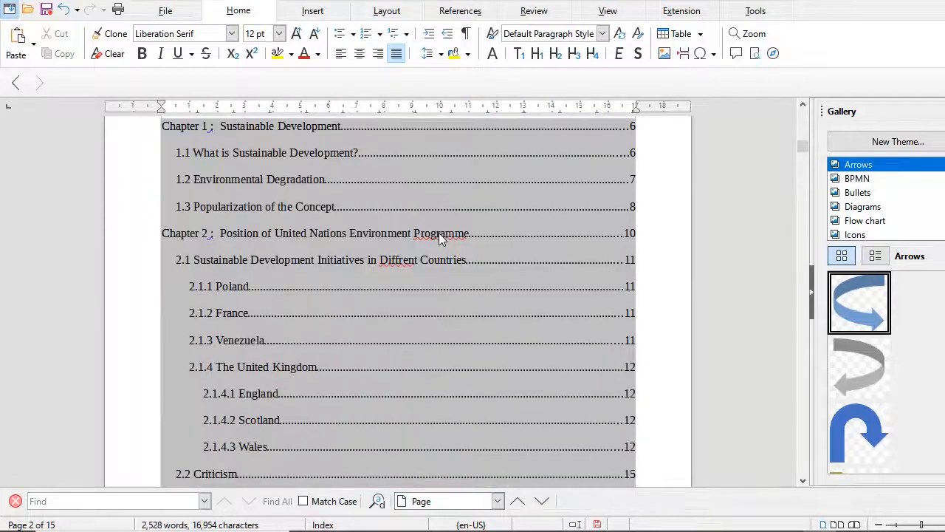
pyautogui.scroll(-3)
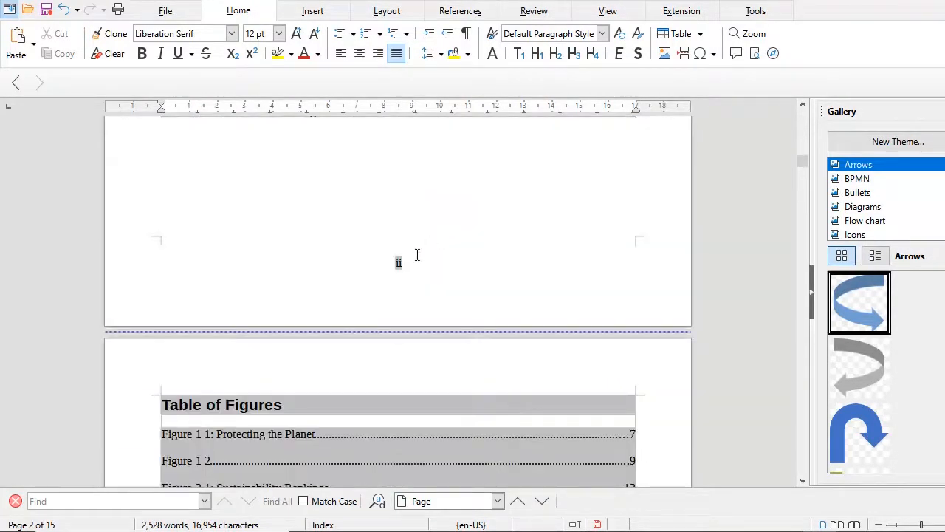
pyautogui.scroll(-3)
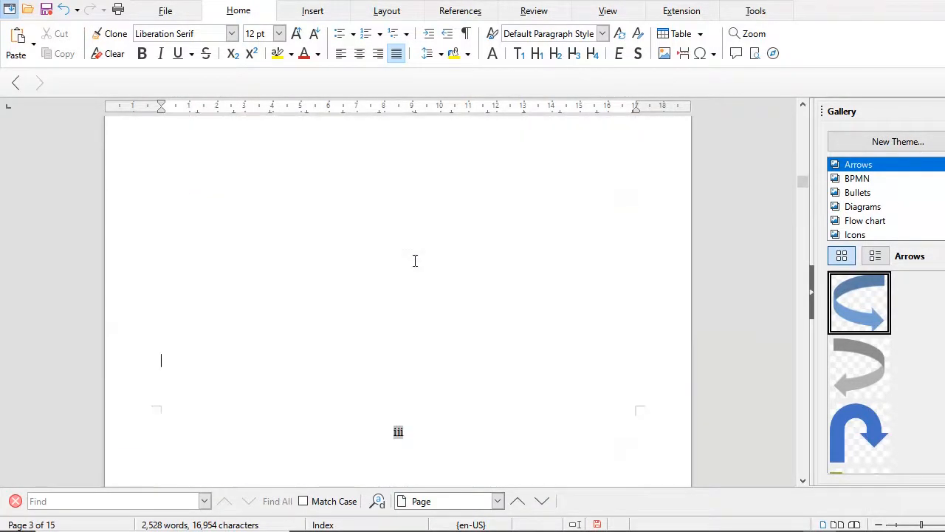
pyautogui.scroll(-3)
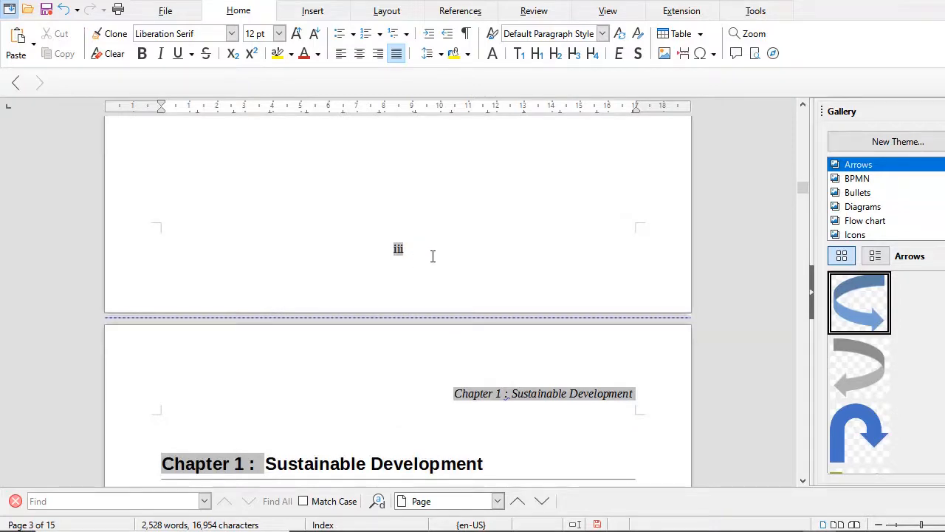
pyautogui.scroll(-3)
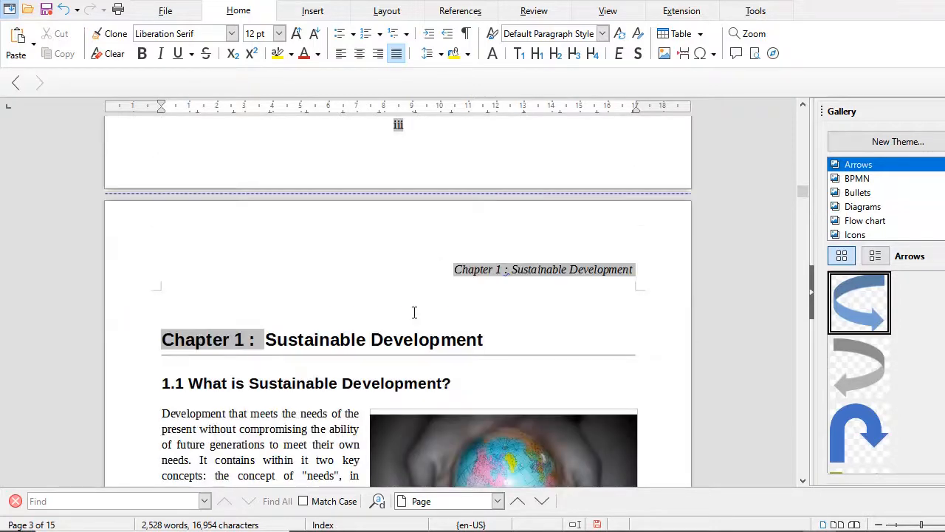
pyautogui.scroll(-3)
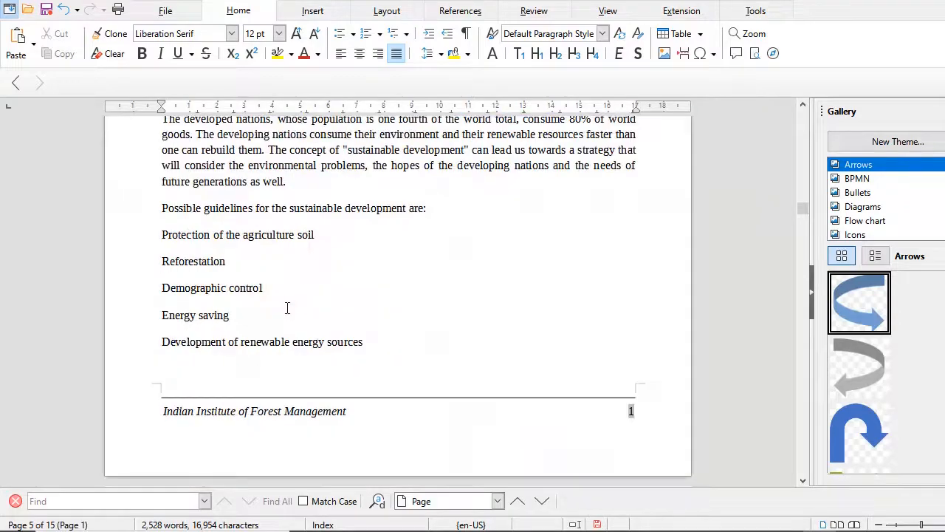
pyautogui.scroll(-3)
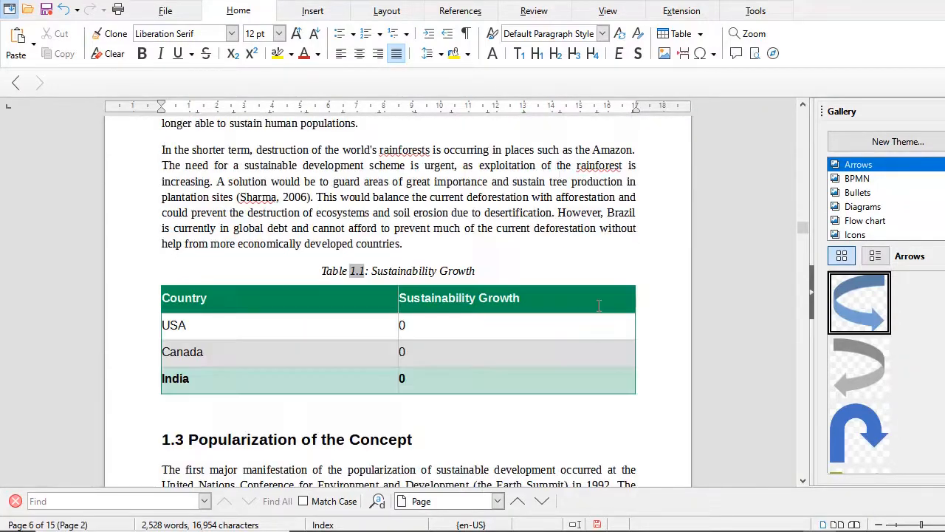
pyautogui.scroll(-3)
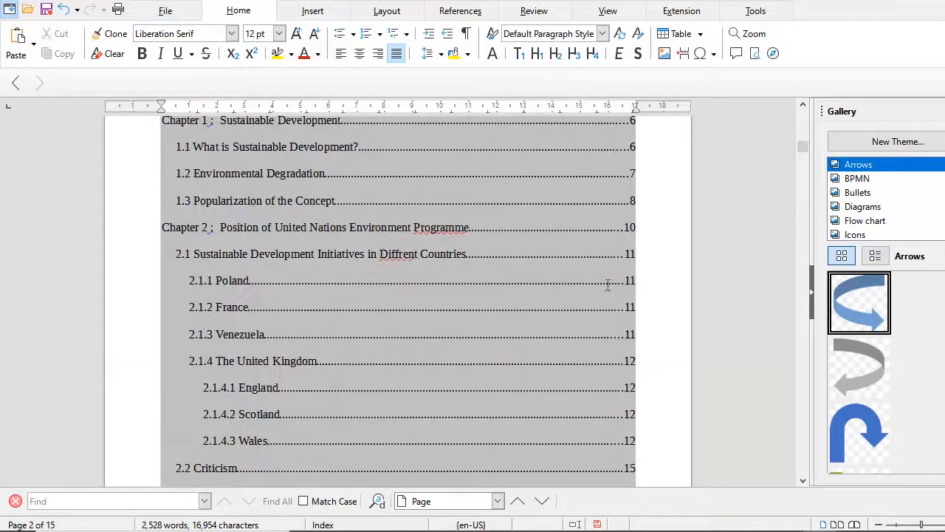
pyautogui.scroll(3)
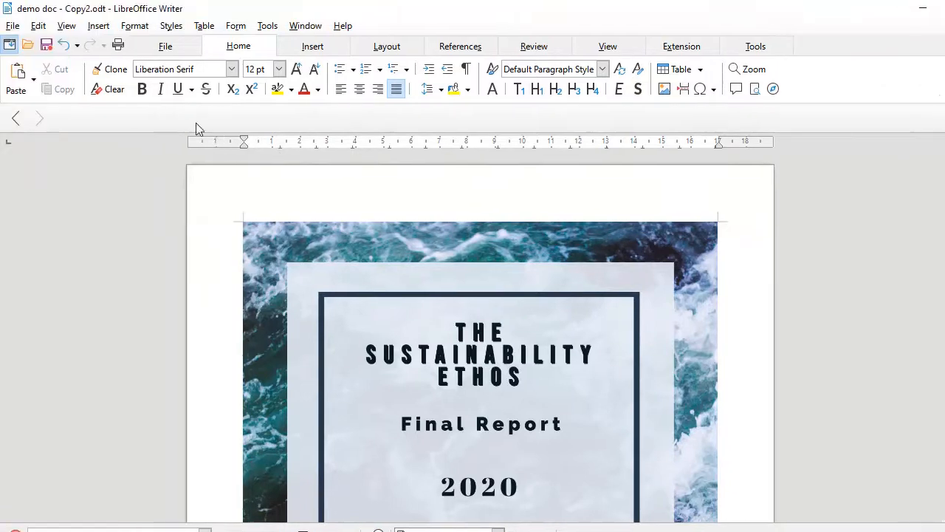
pyautogui.moveTo(12, 25)
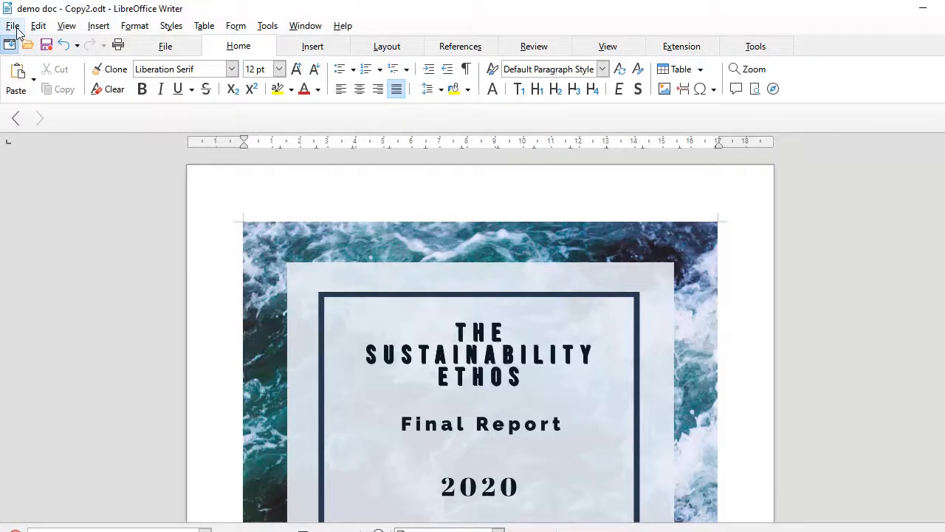
pyautogui.click(12, 25)
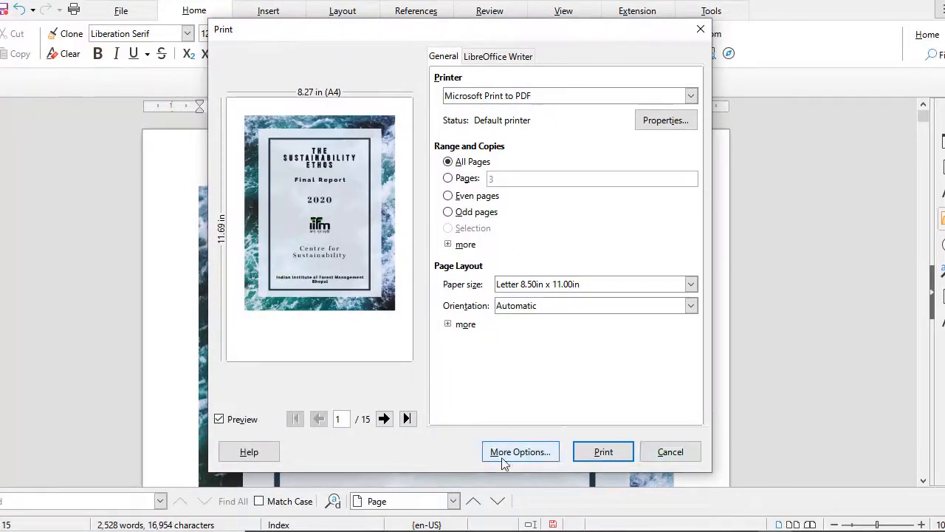
pyautogui.click(670, 451)
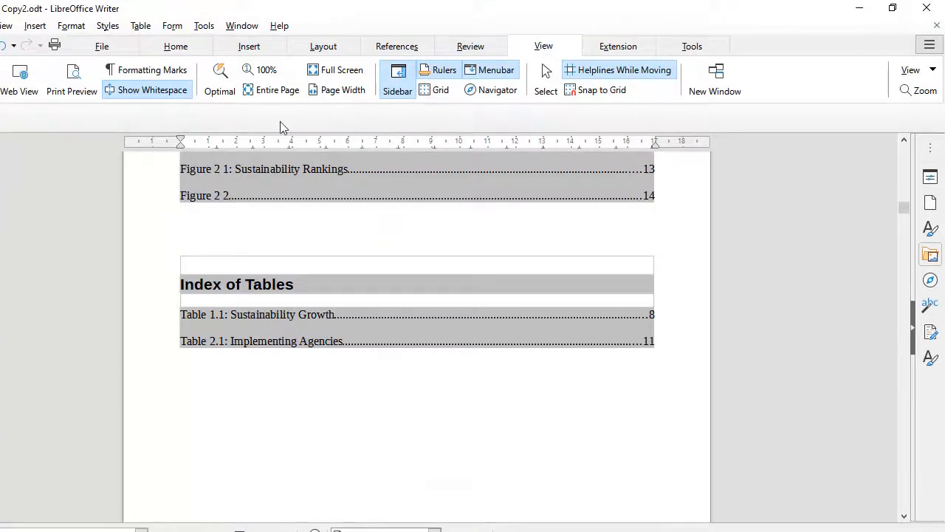
pyautogui.click(71, 77)
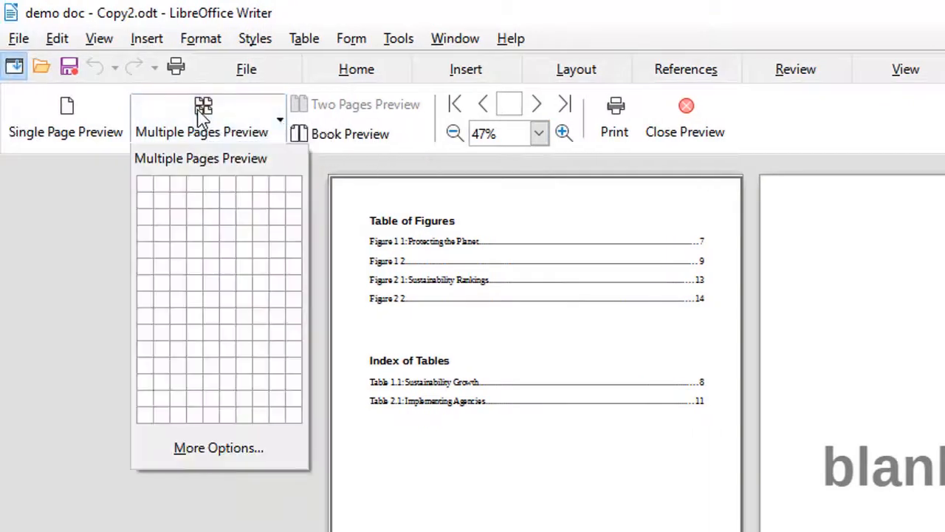
pyautogui.moveTo(155, 196)
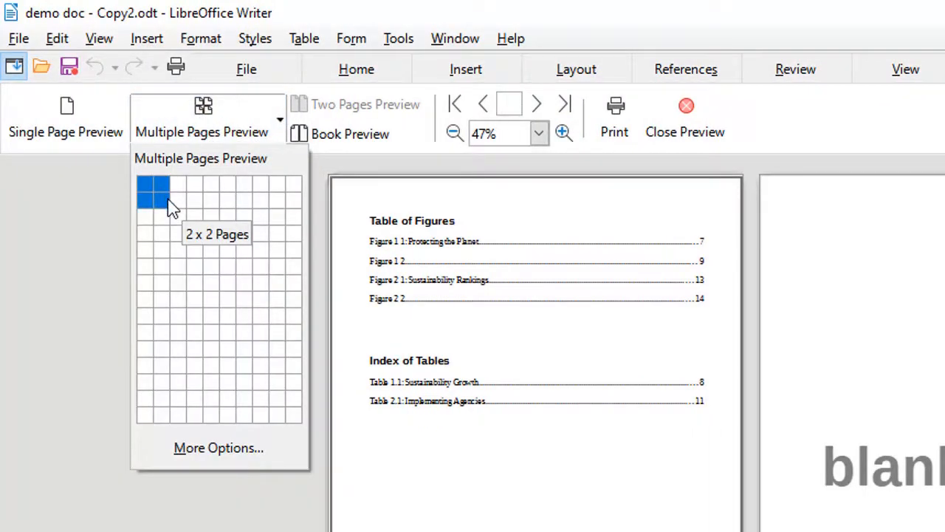
pyautogui.click(154, 192)
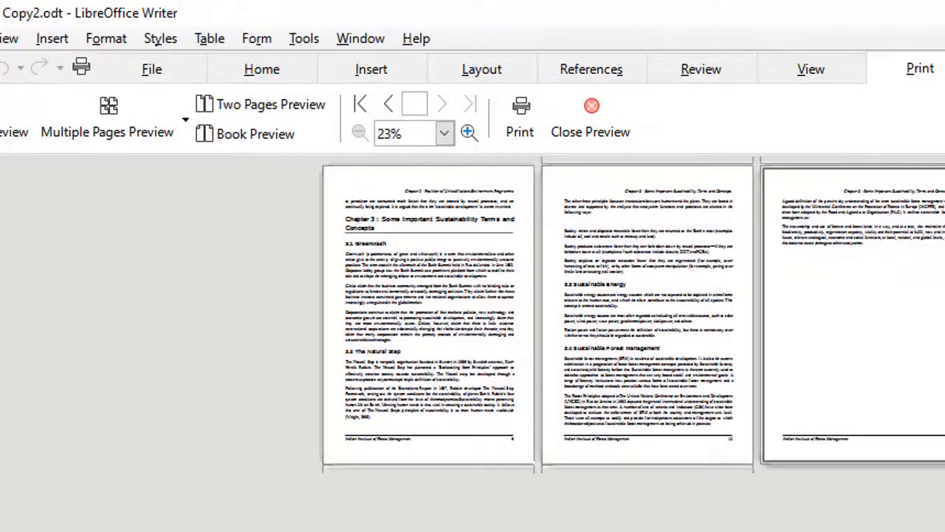
pyautogui.click(361, 104)
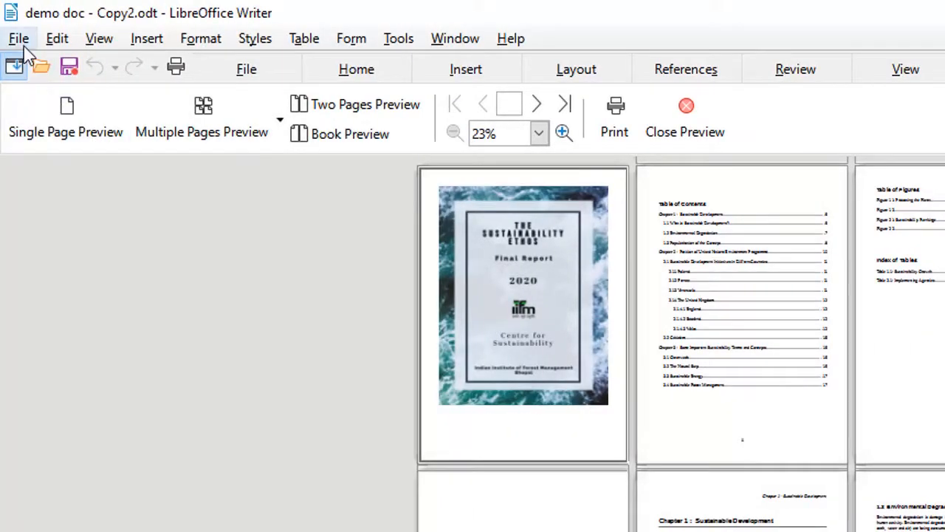
pyautogui.moveTo(615, 115)
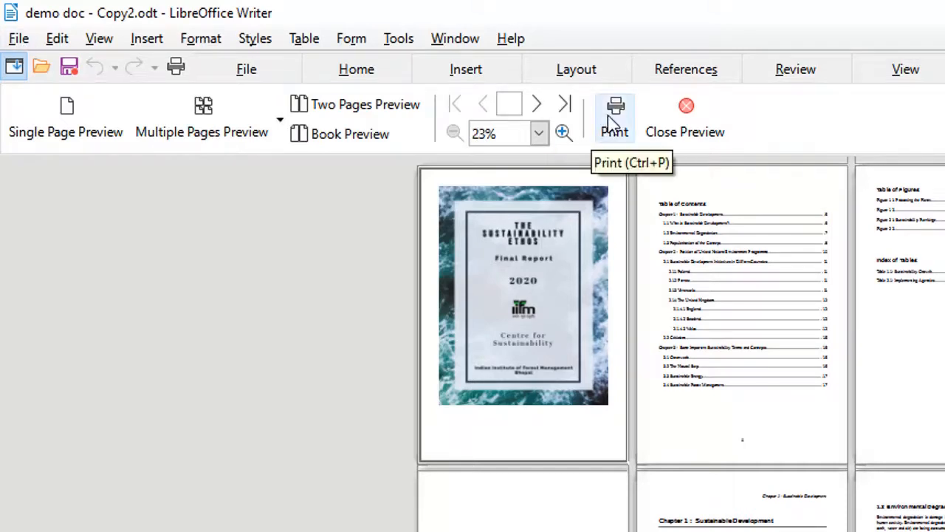
pyautogui.moveTo(616, 118)
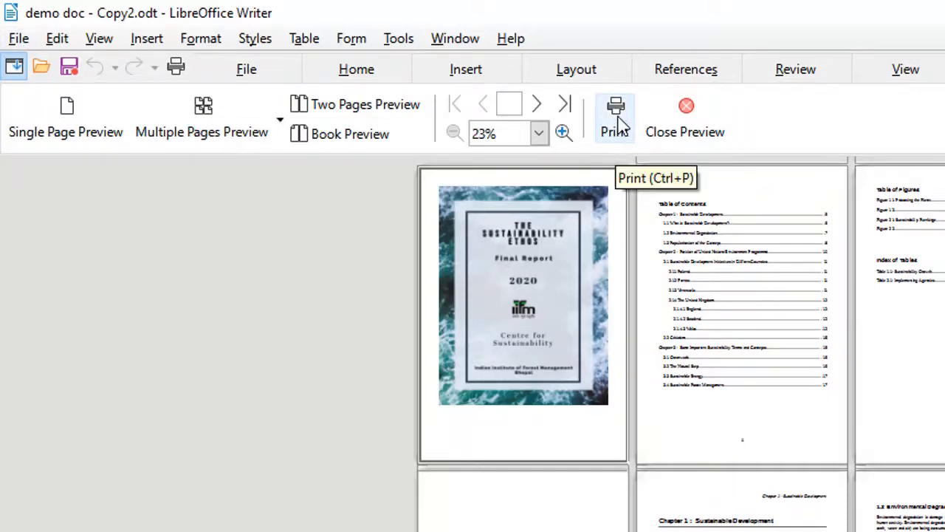
pyautogui.click(684, 118)
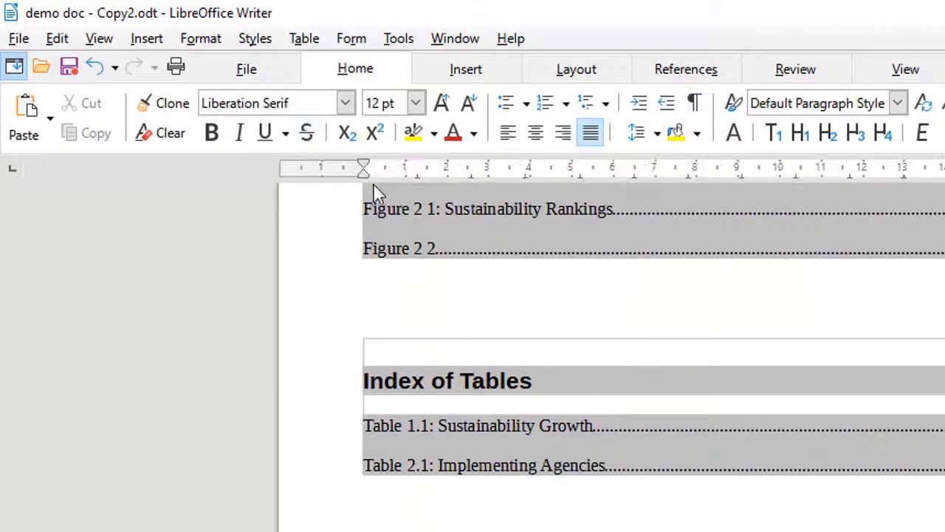
pyautogui.click(18, 38)
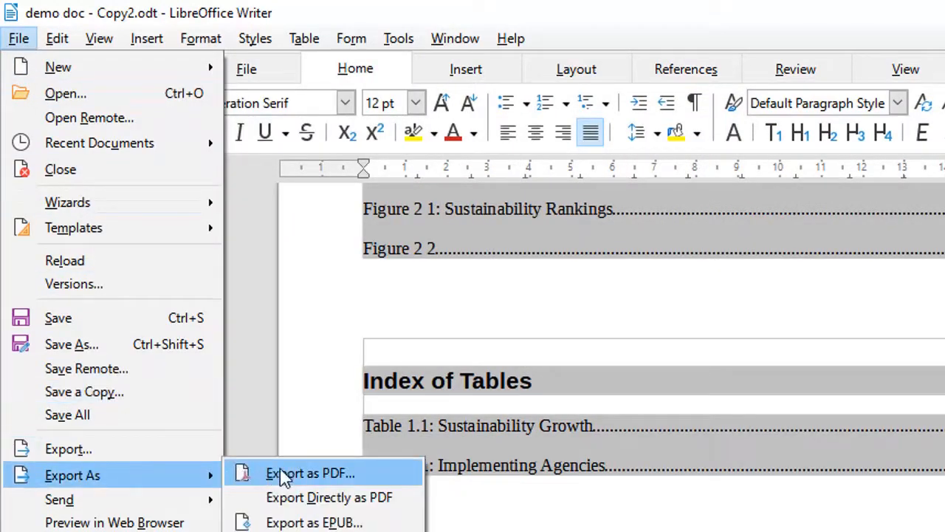
pyautogui.moveTo(310, 484)
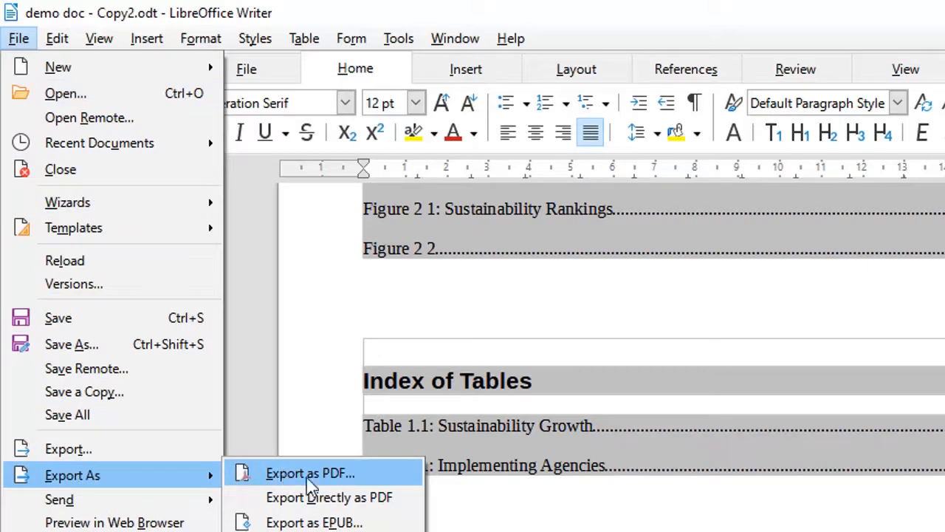
pyautogui.moveTo(337, 487)
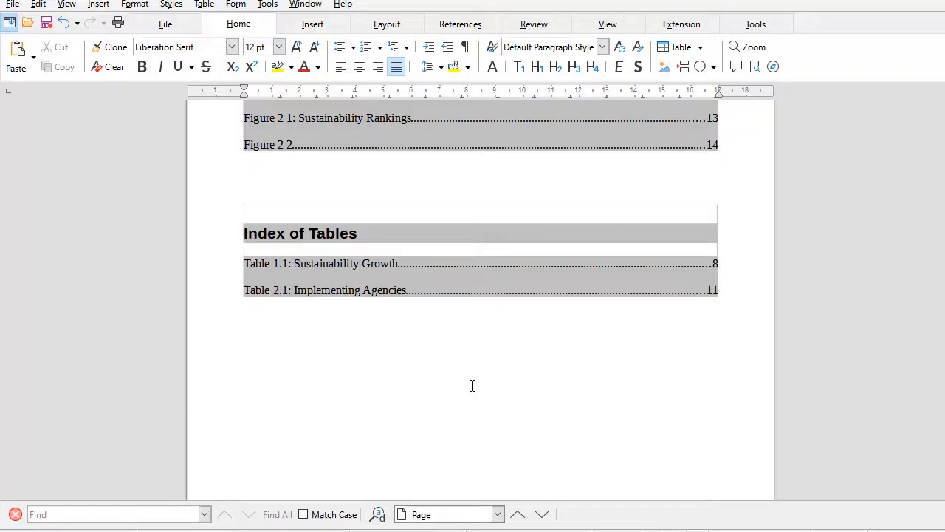
pyautogui.moveTo(539, 381)
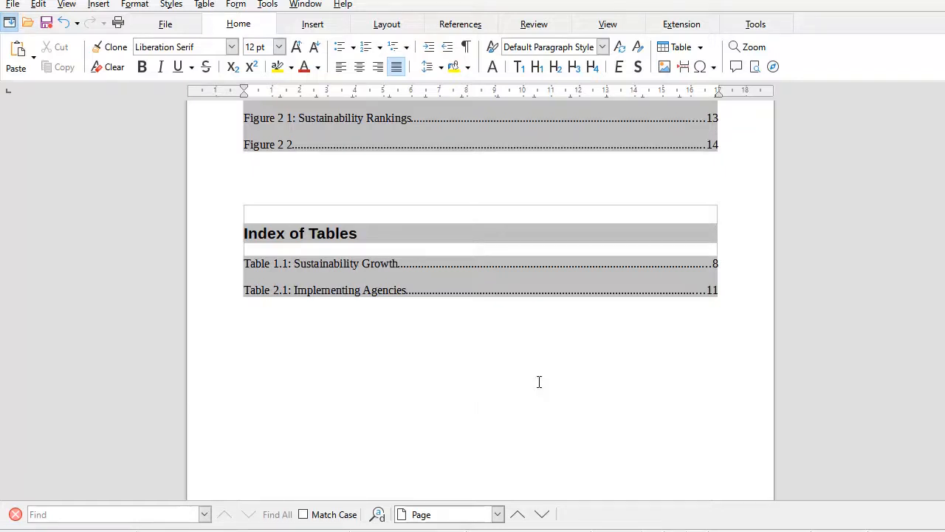